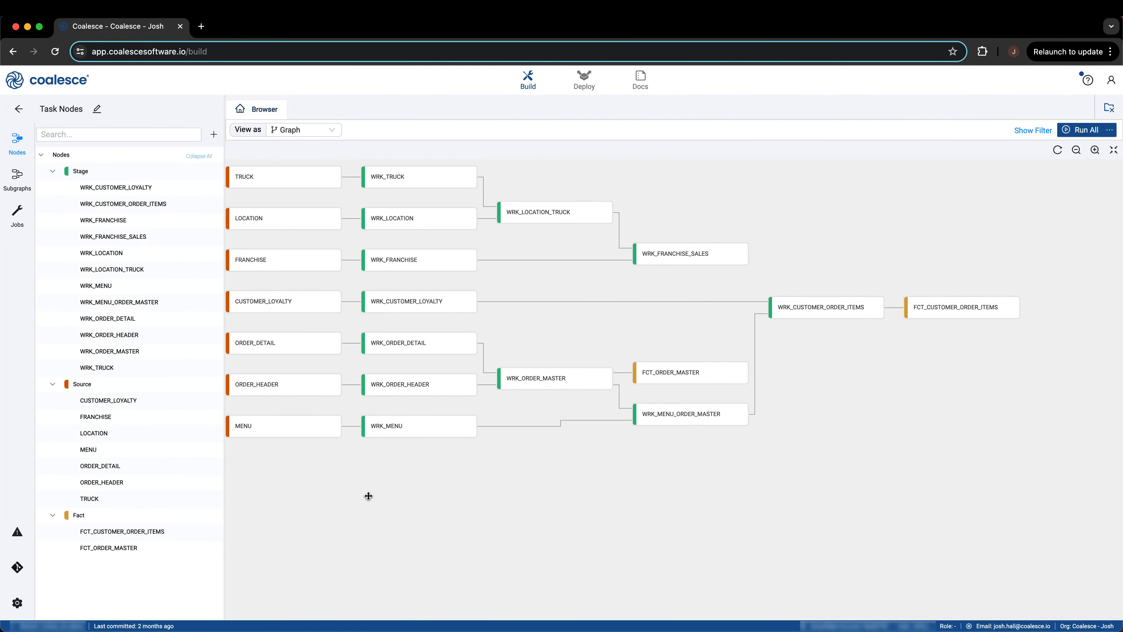
# Show the Node Types list in Build Settings and scroll down to Work With Task.
pyautogui.click(17, 602)
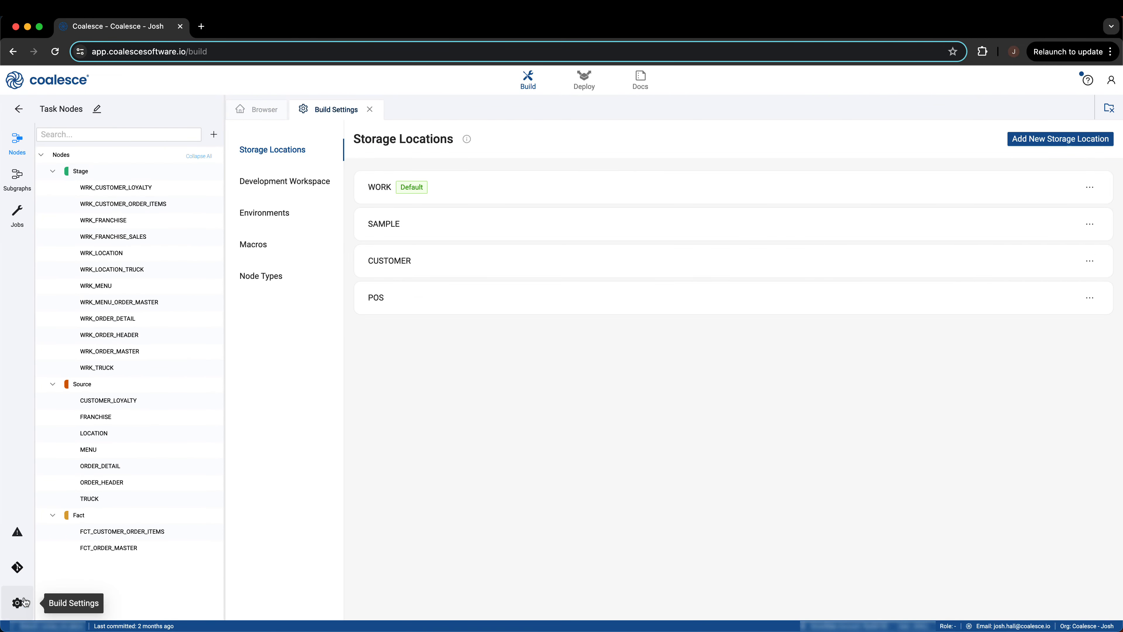
pyautogui.click(260, 276)
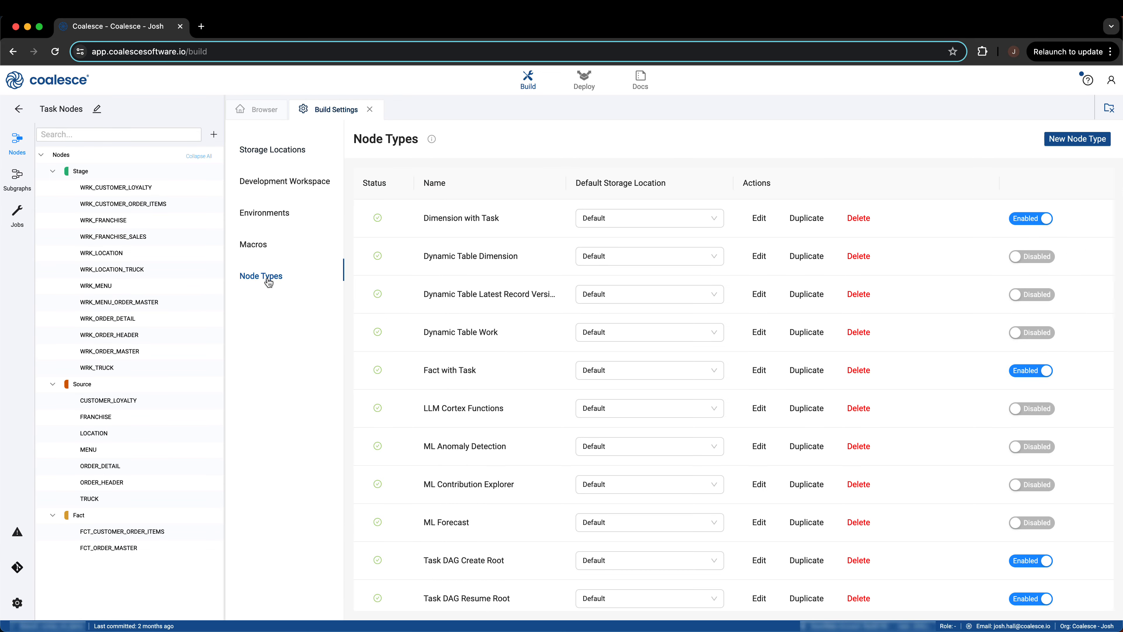
pyautogui.scroll(-3)
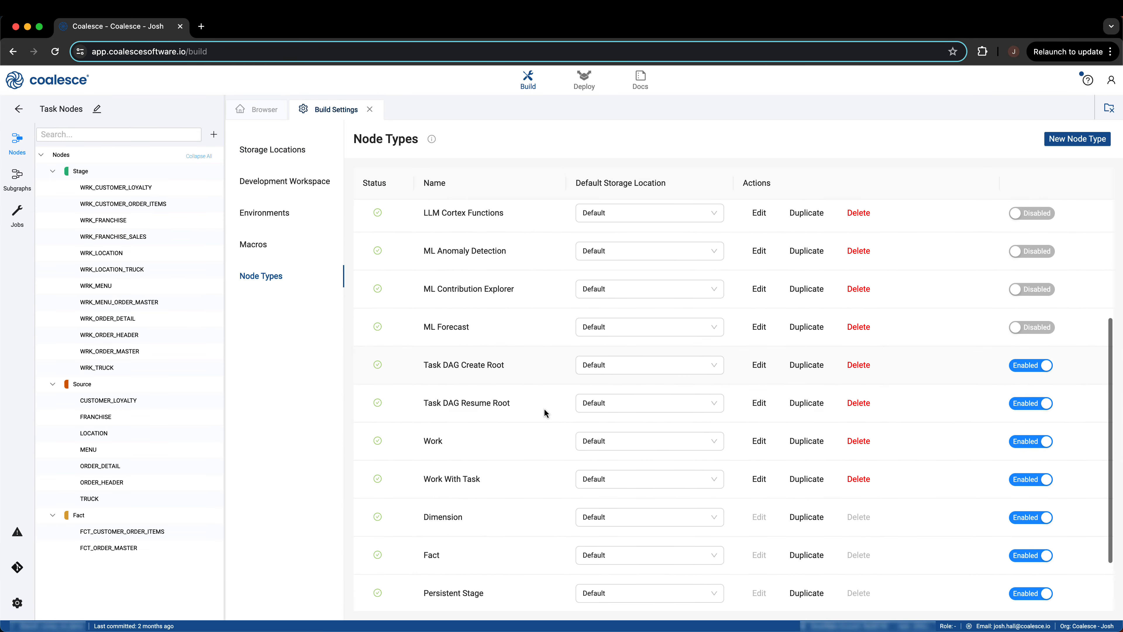
# View the Work With Task node type and read through its node definition.
pyautogui.click(758, 478)
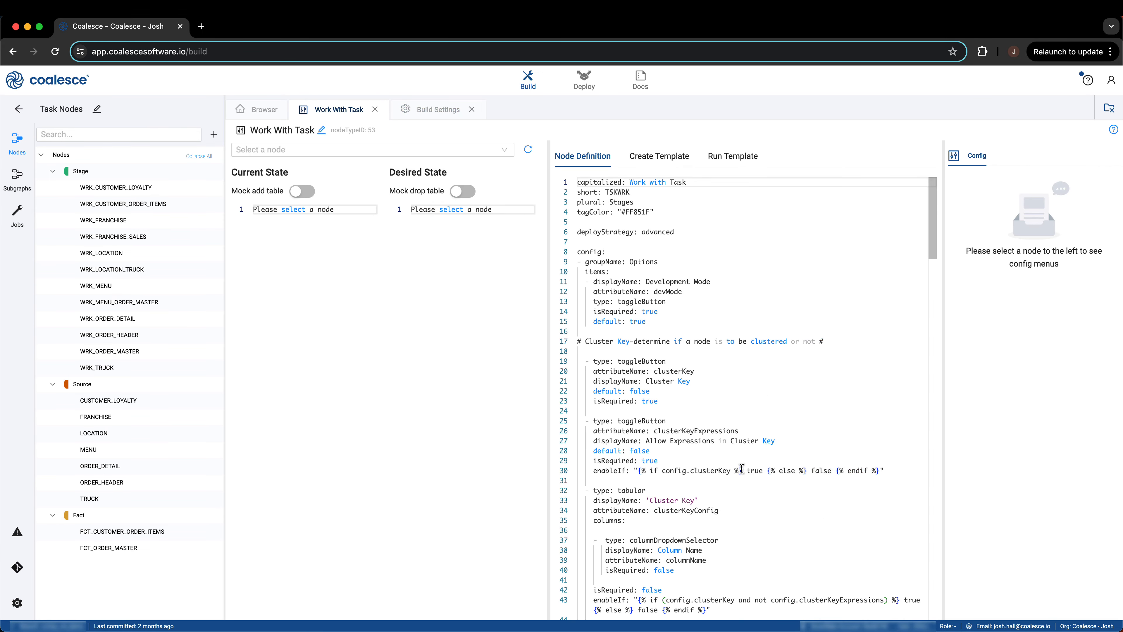
pyautogui.scroll(-3)
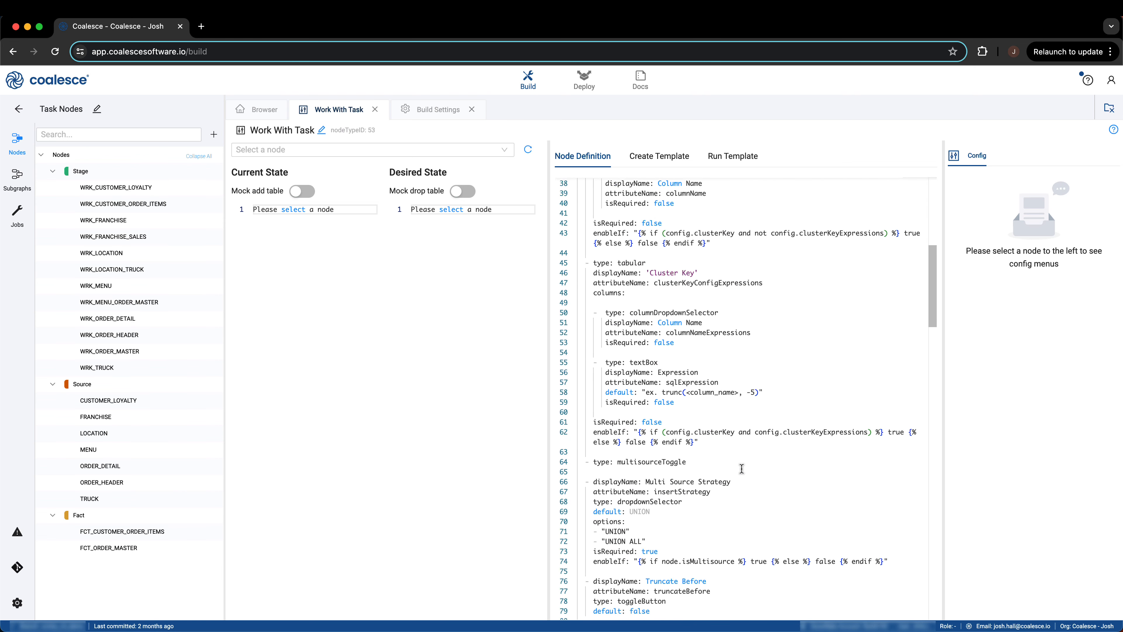
pyautogui.scroll(-3)
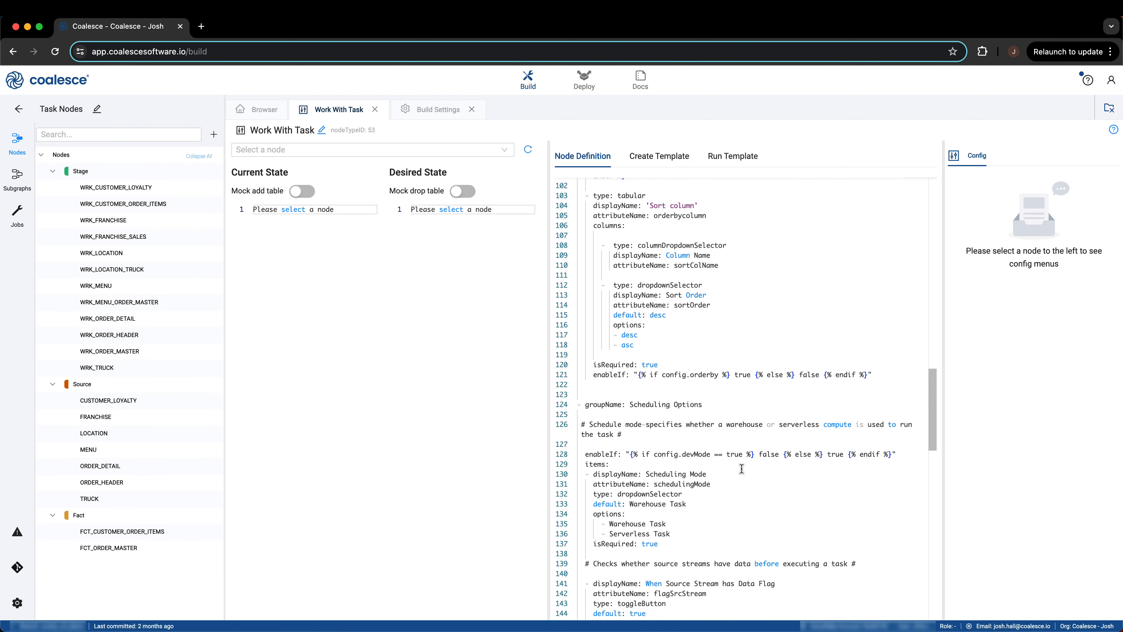
pyautogui.scroll(-3)
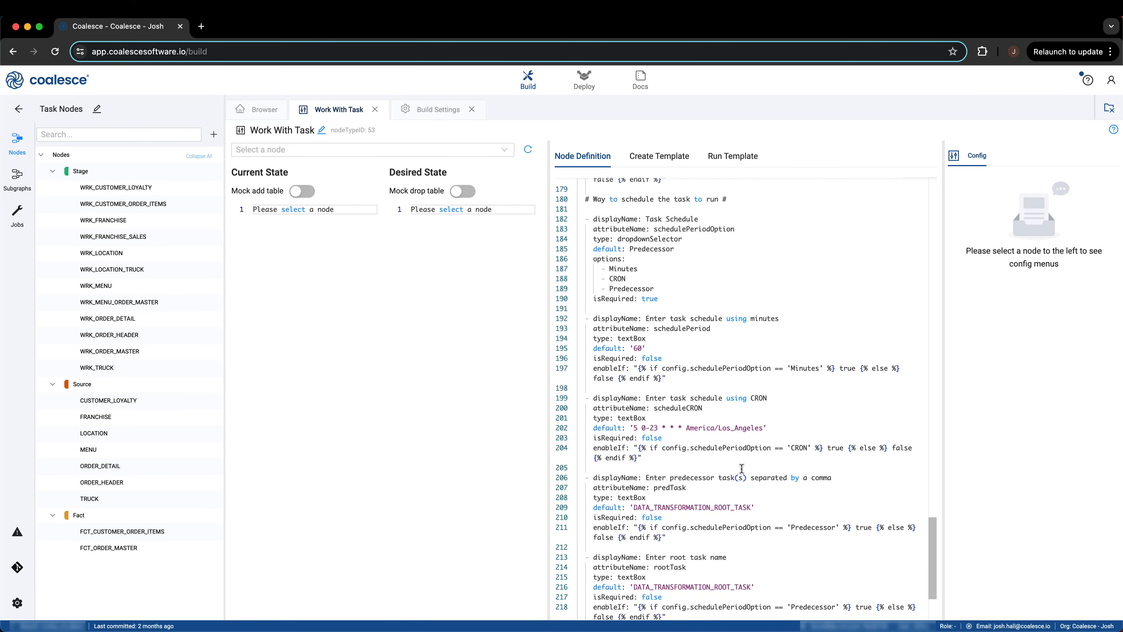
# Review the node type's create template and run template code.
pyautogui.click(658, 156)
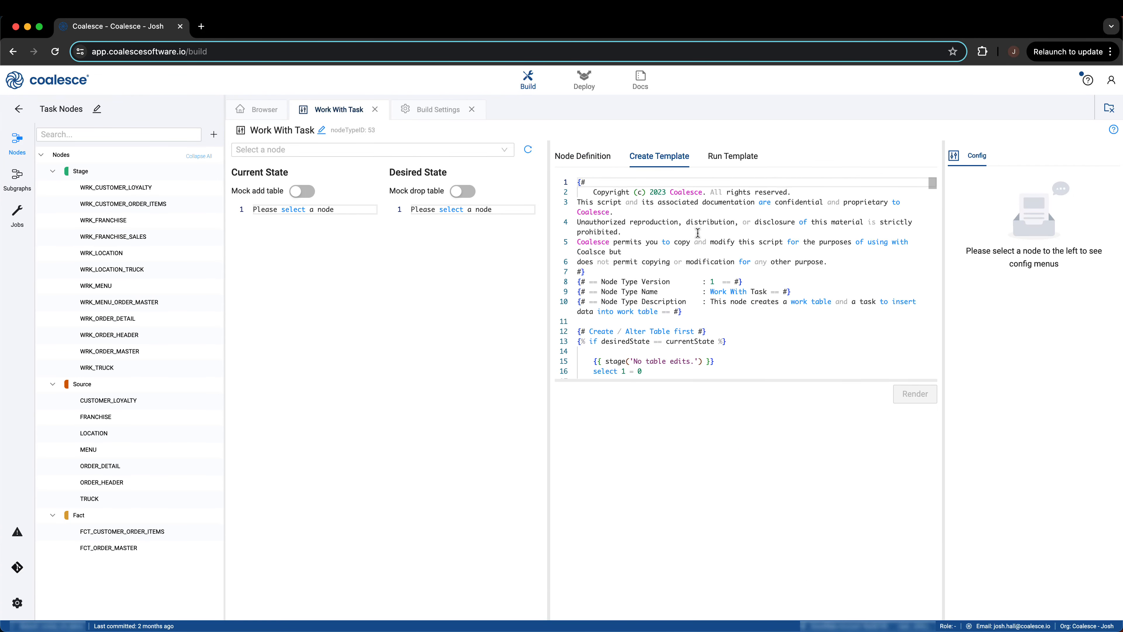
pyautogui.scroll(-3)
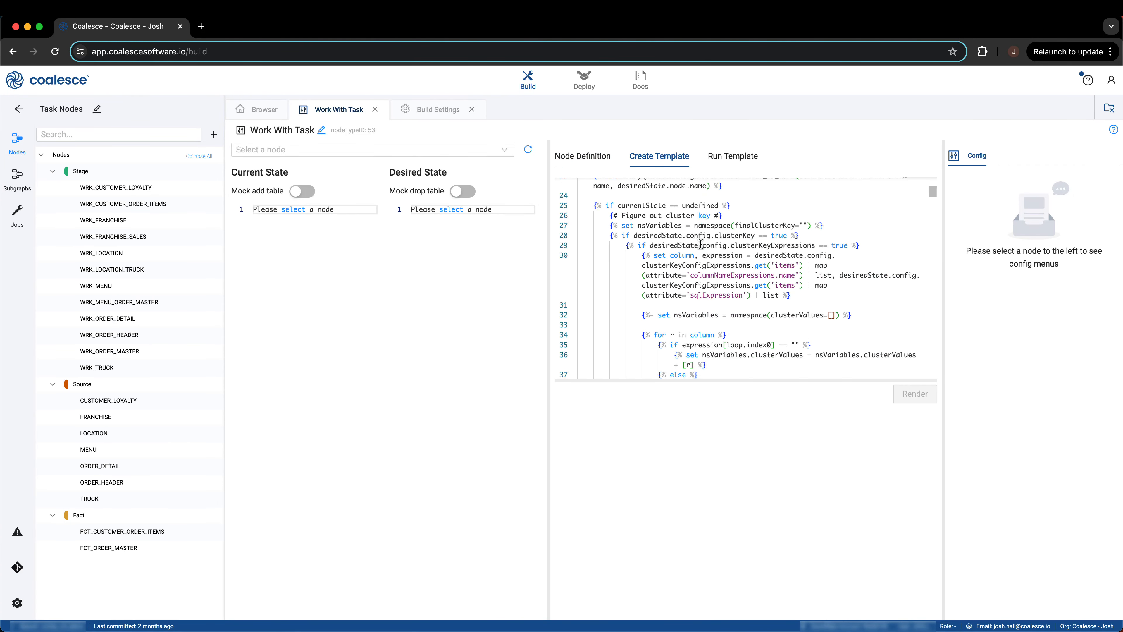
pyautogui.scroll(-3)
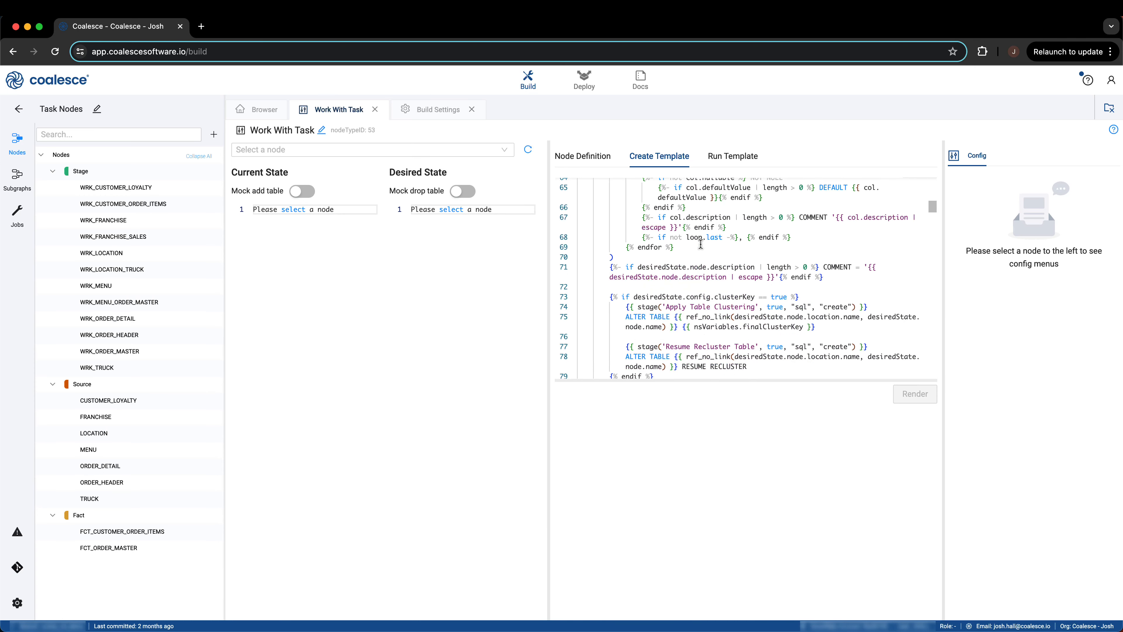
pyautogui.click(732, 156)
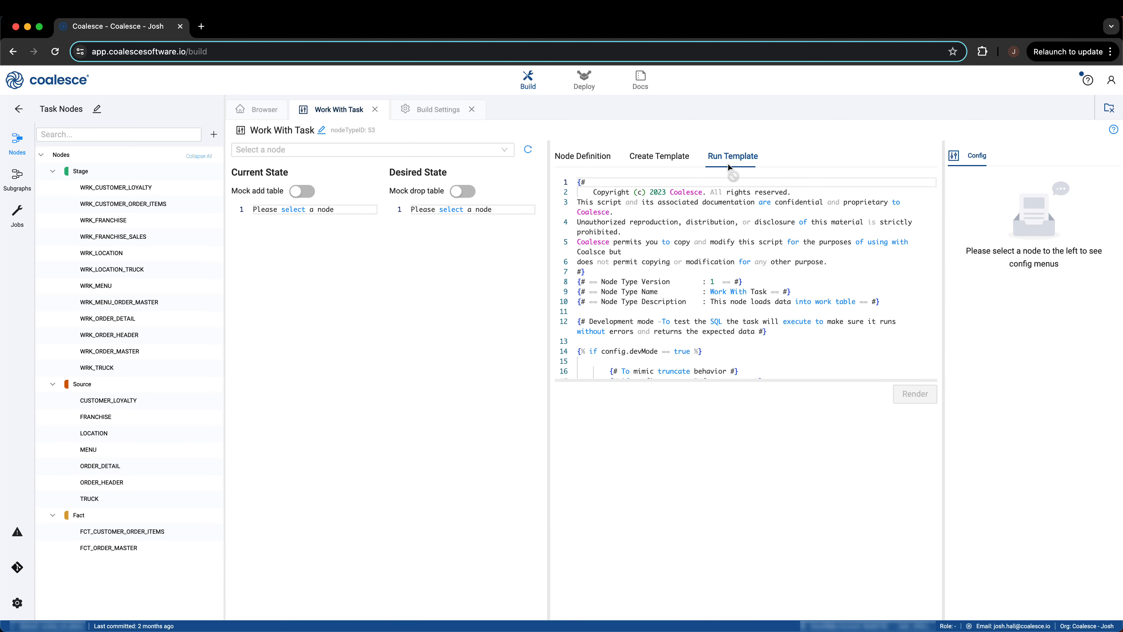
pyautogui.scroll(-3)
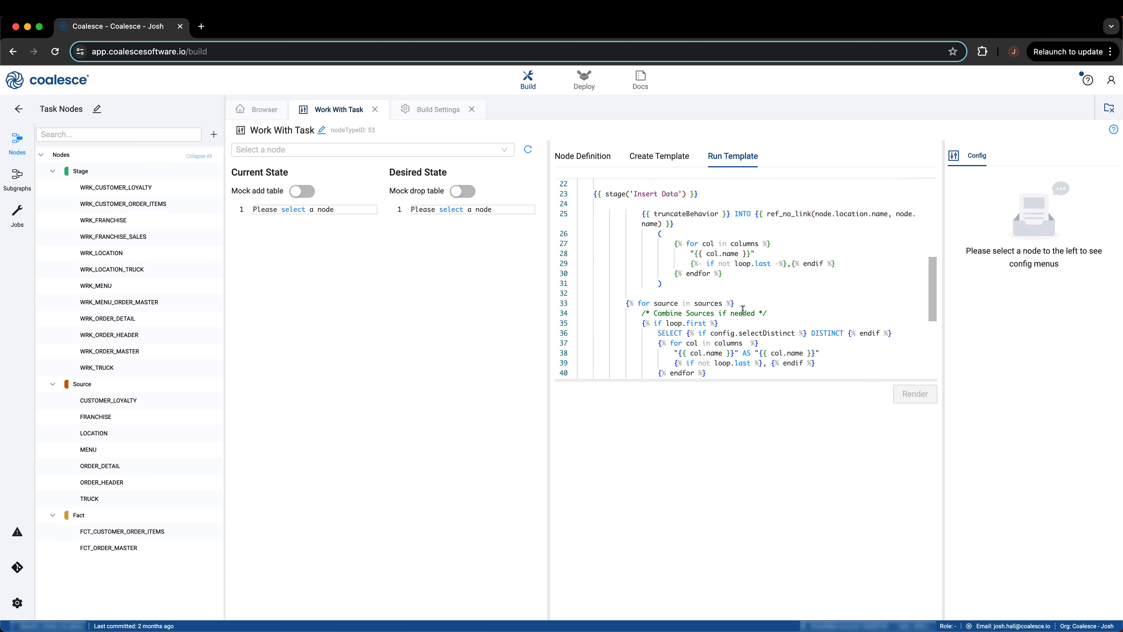
pyautogui.scroll(-3)
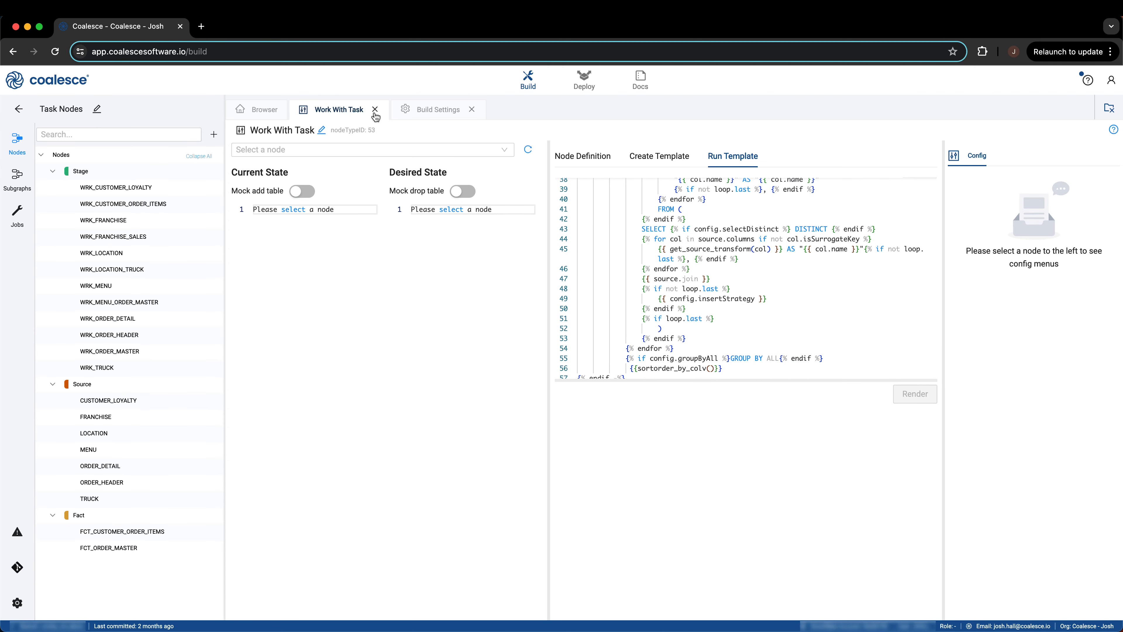
# Return to the graph and bring up the actions menu for WRK_FRANCHISE_SALES.
pyautogui.click(374, 109)
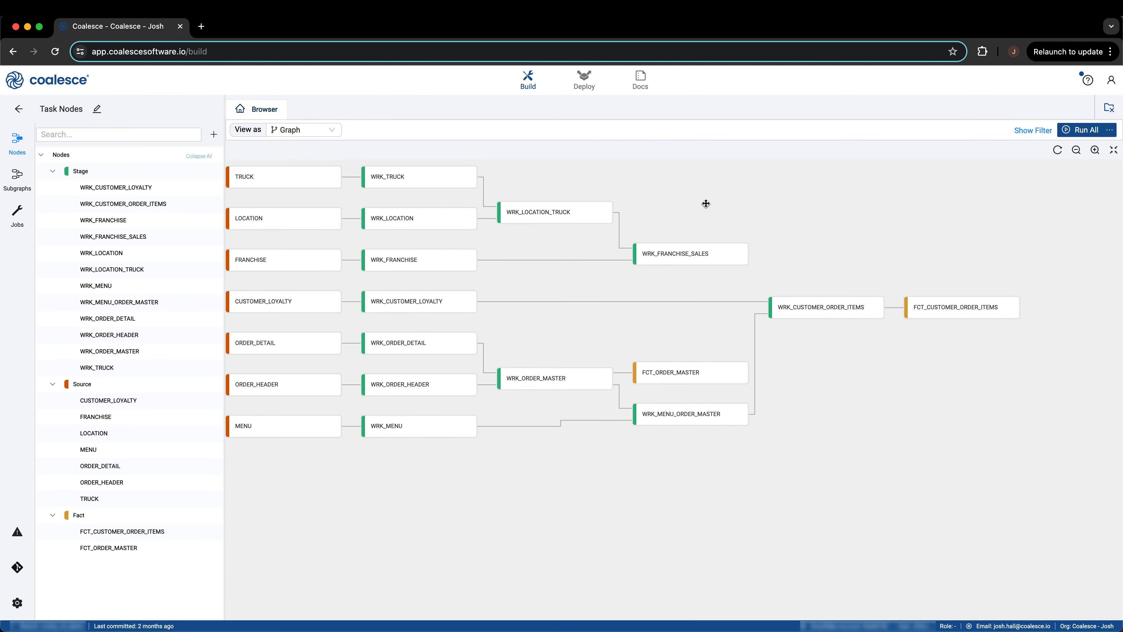
pyautogui.moveTo(784, 227)
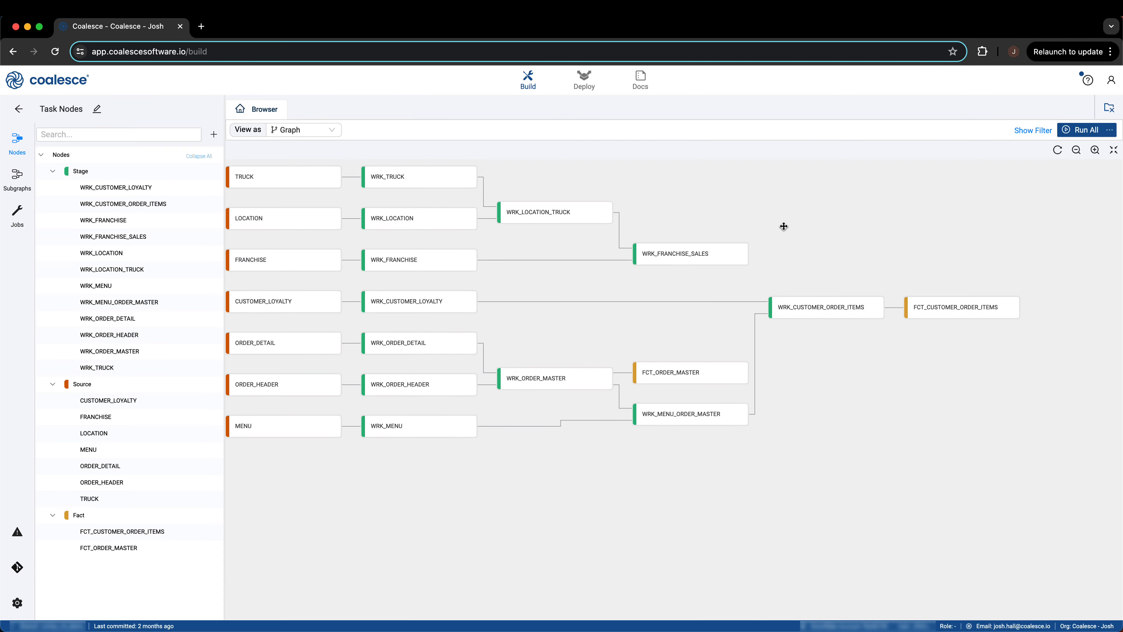
pyautogui.rightClick(673, 253)
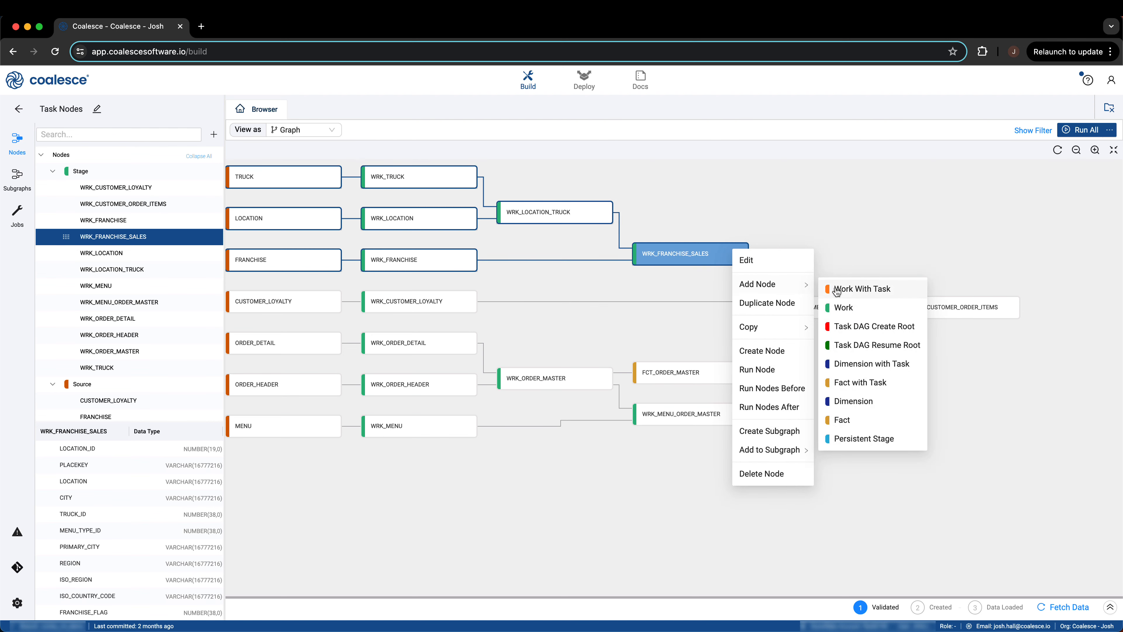
# Add Work With Task node TSKWRK_WRK_FRANCHISE_SALES and switch its Development Mode off.
pyautogui.click(843, 307)
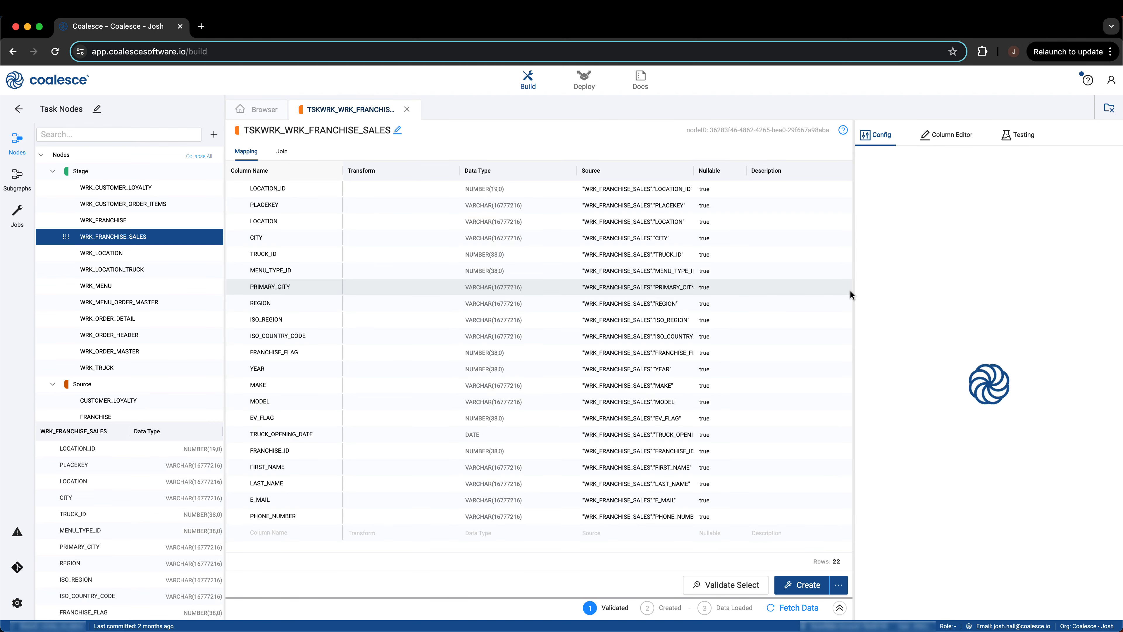
pyautogui.click(879, 135)
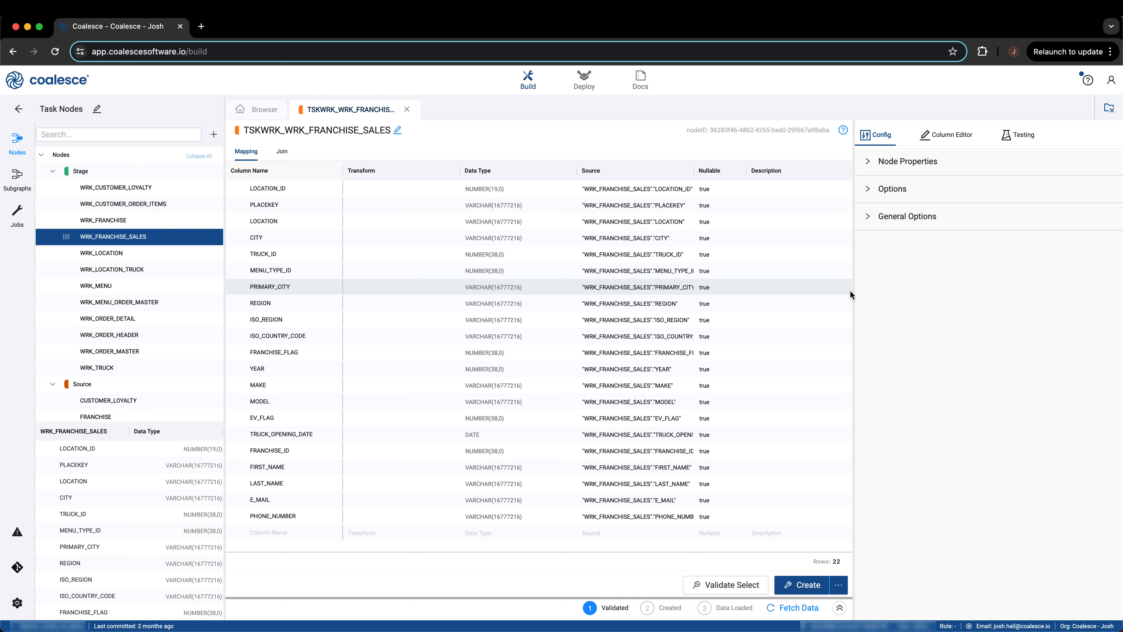
pyautogui.moveTo(859, 239)
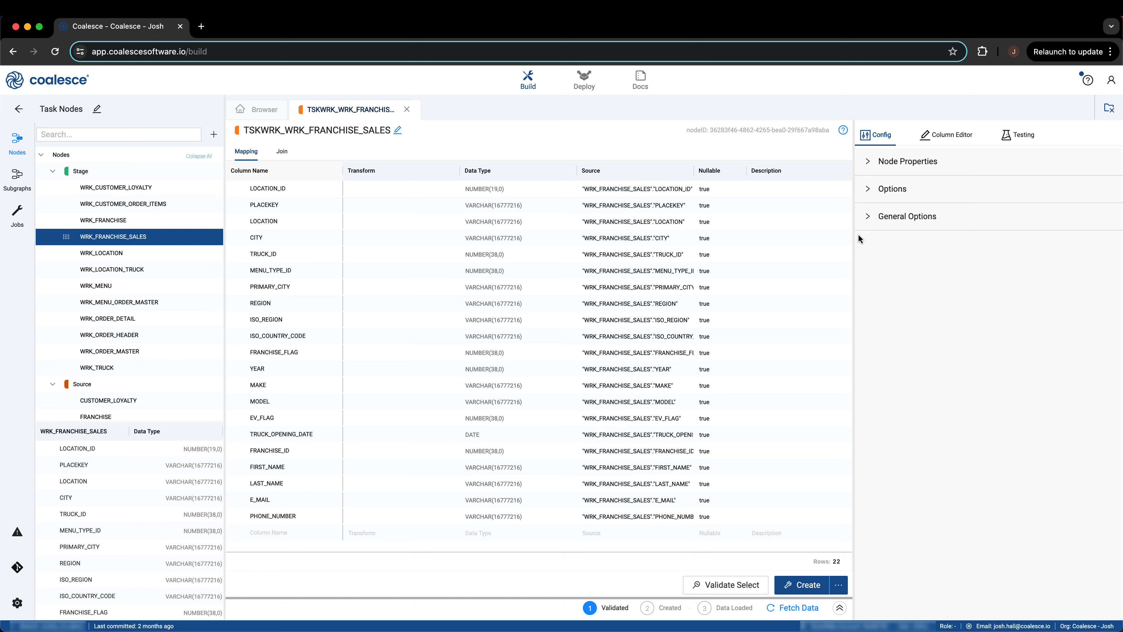
pyautogui.moveTo(915, 195)
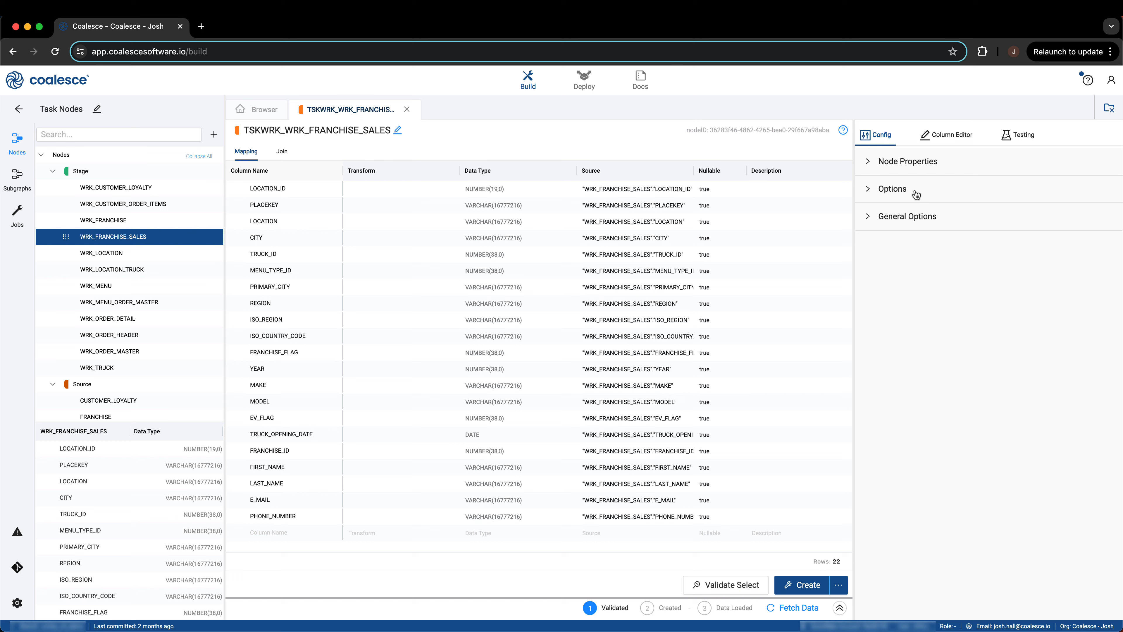
pyautogui.click(892, 188)
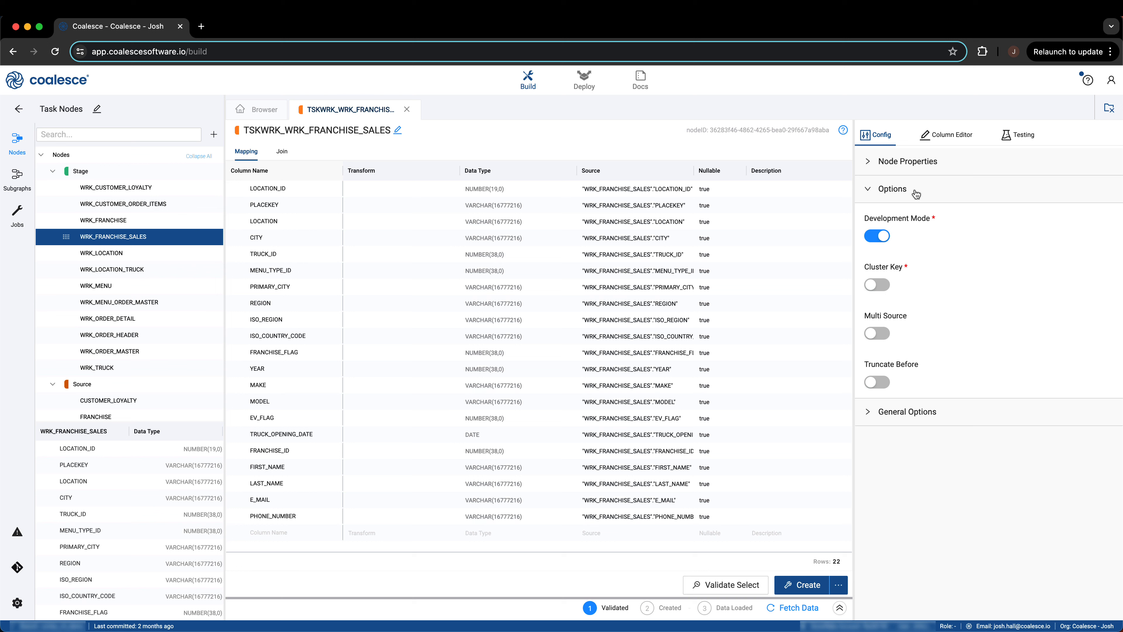
pyautogui.moveTo(890, 218)
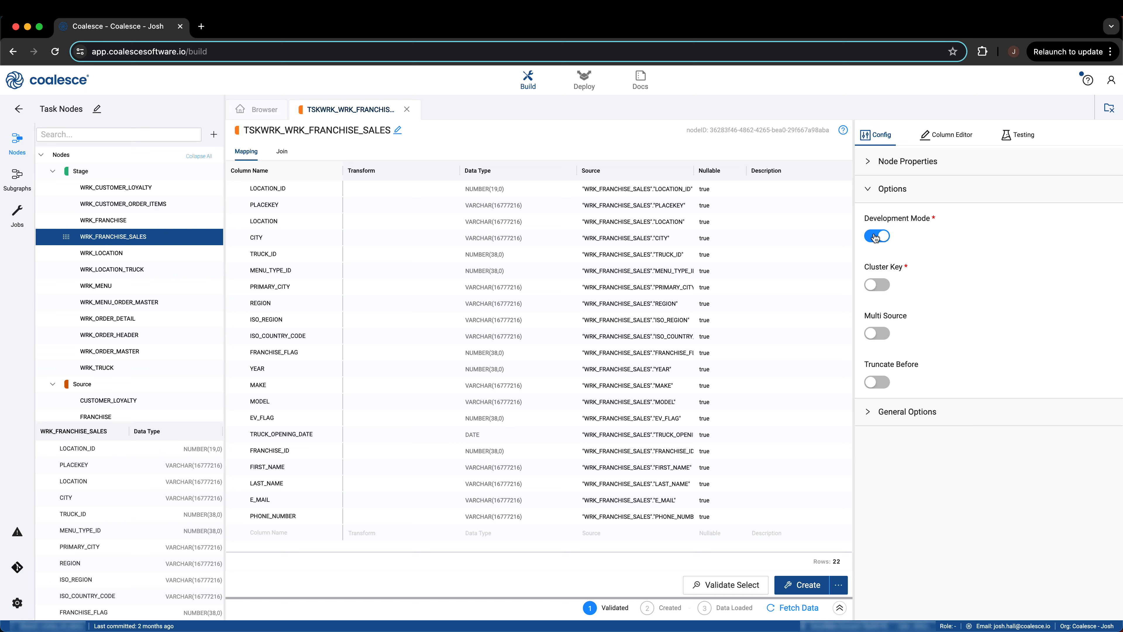
pyautogui.click(877, 236)
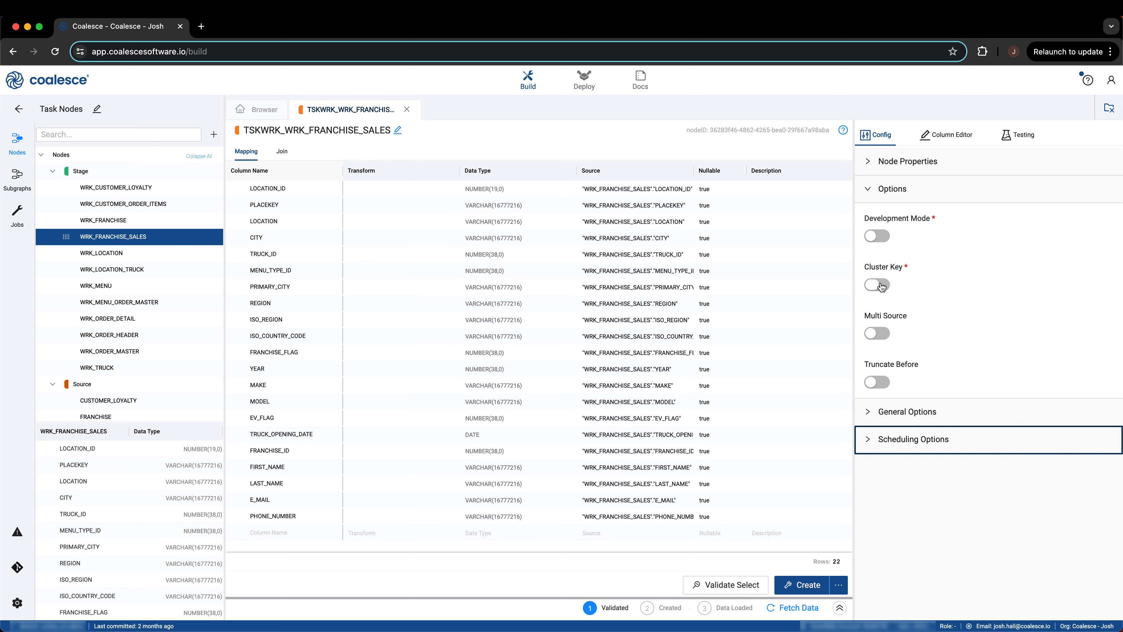
# Cluster on LOCATION_ID with expression left(location_id, 2), then turn Cluster Key off again.
pyautogui.click(876, 285)
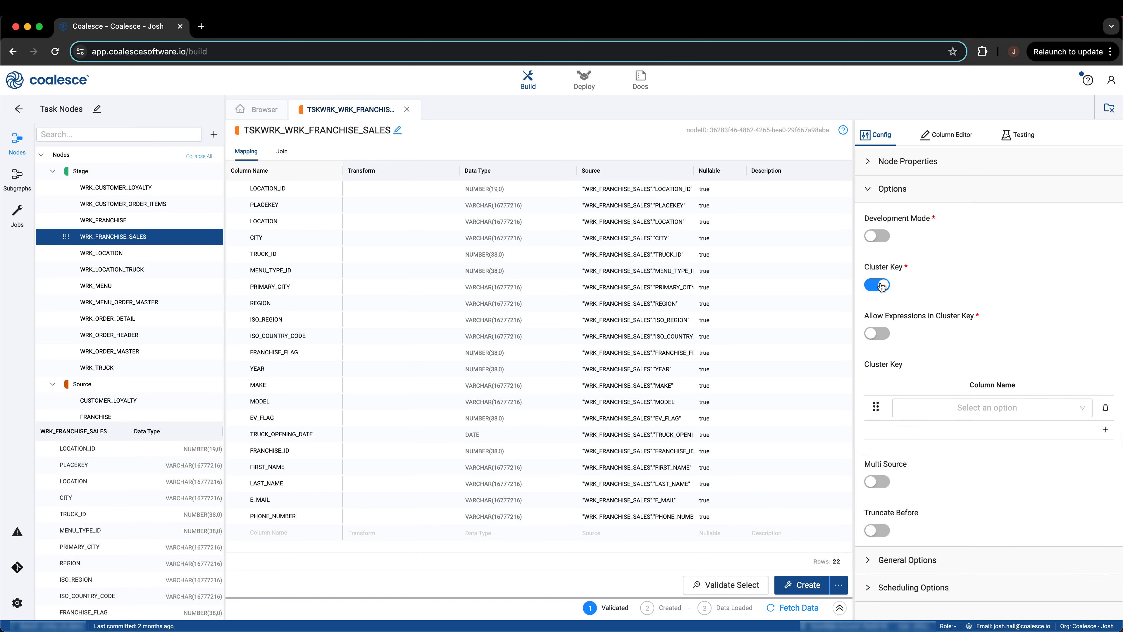
pyautogui.click(990, 408)
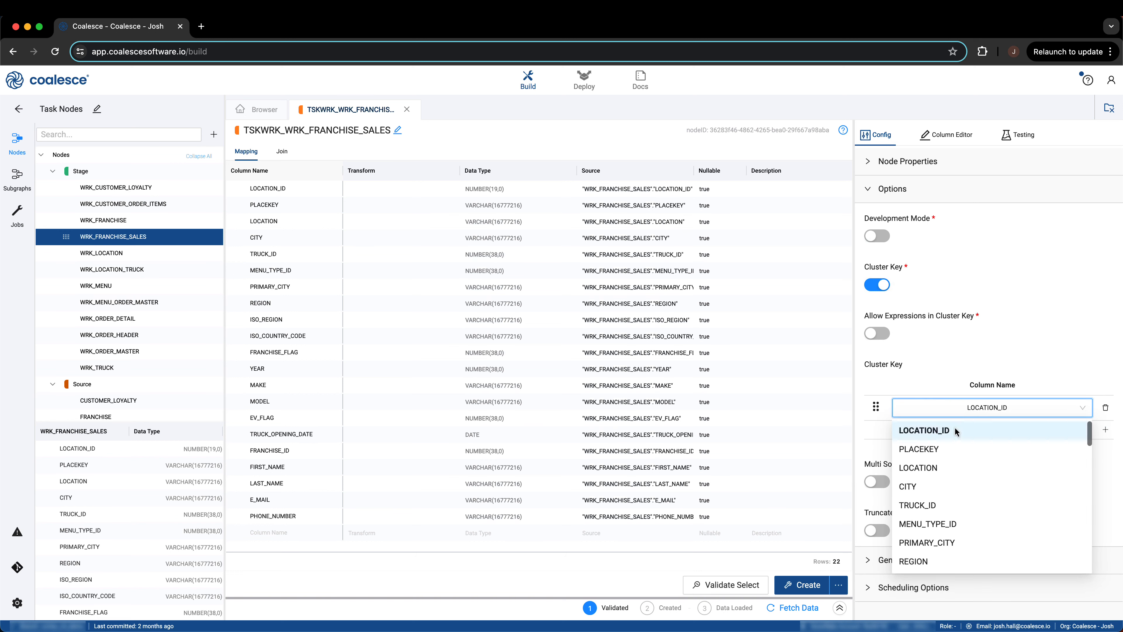
pyautogui.click(925, 431)
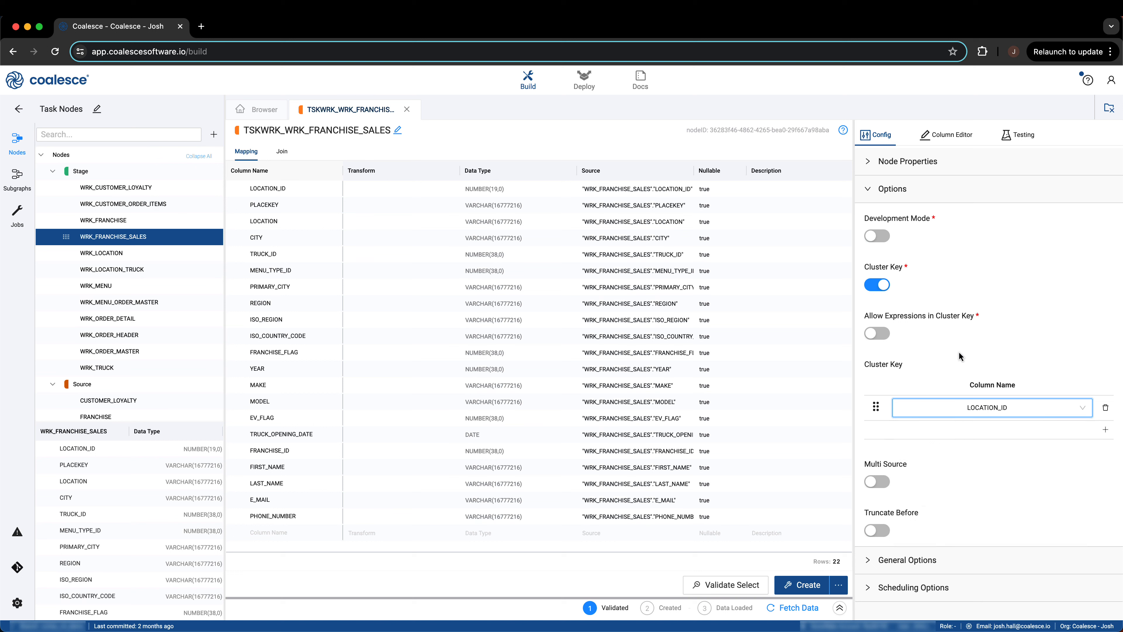
pyautogui.click(876, 333)
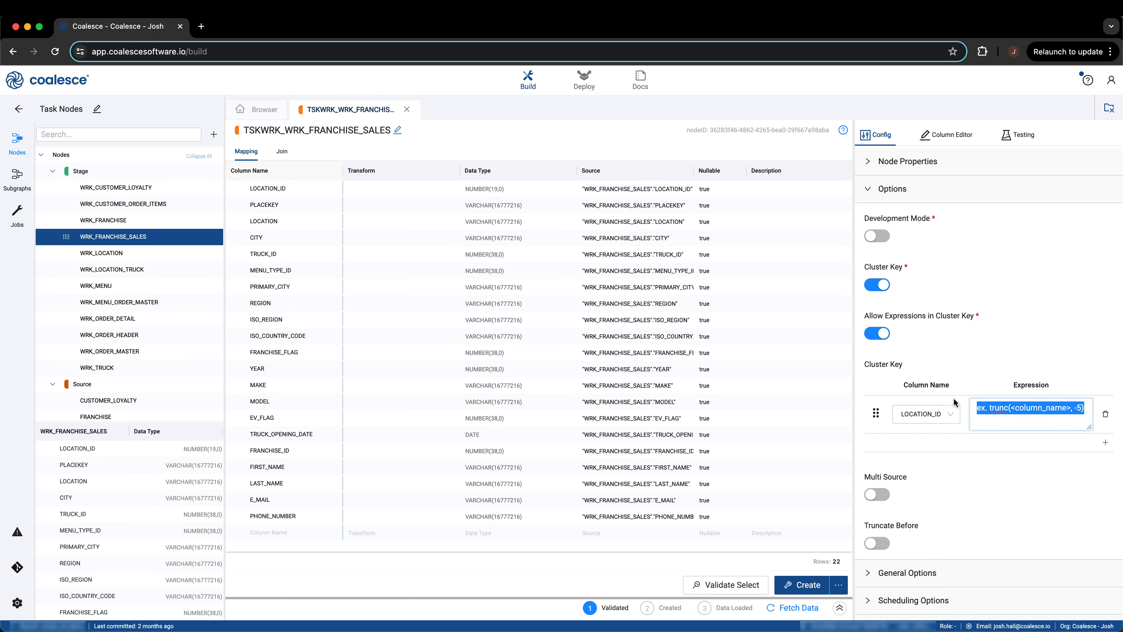
pyautogui.write('left(')
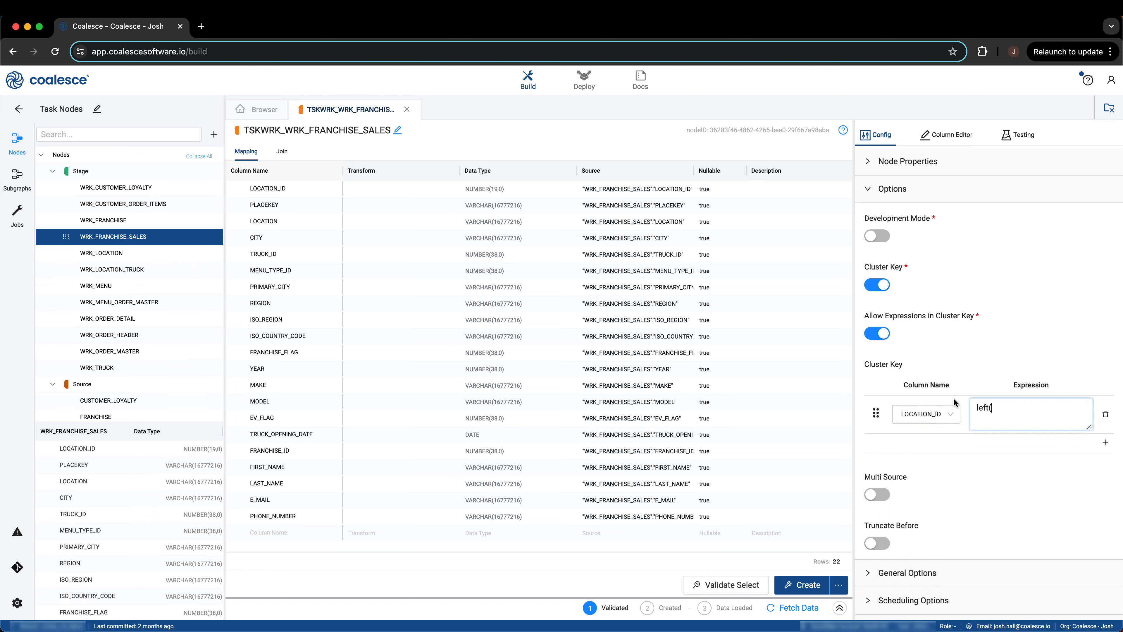
pyautogui.write('location_id')
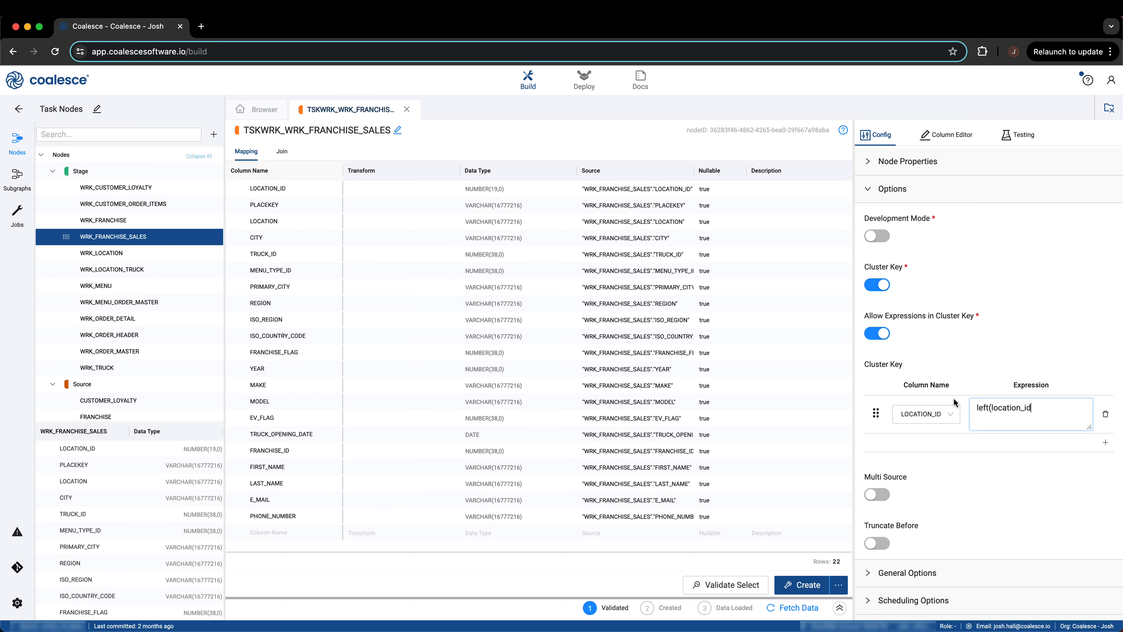
pyautogui.write(', 2)')
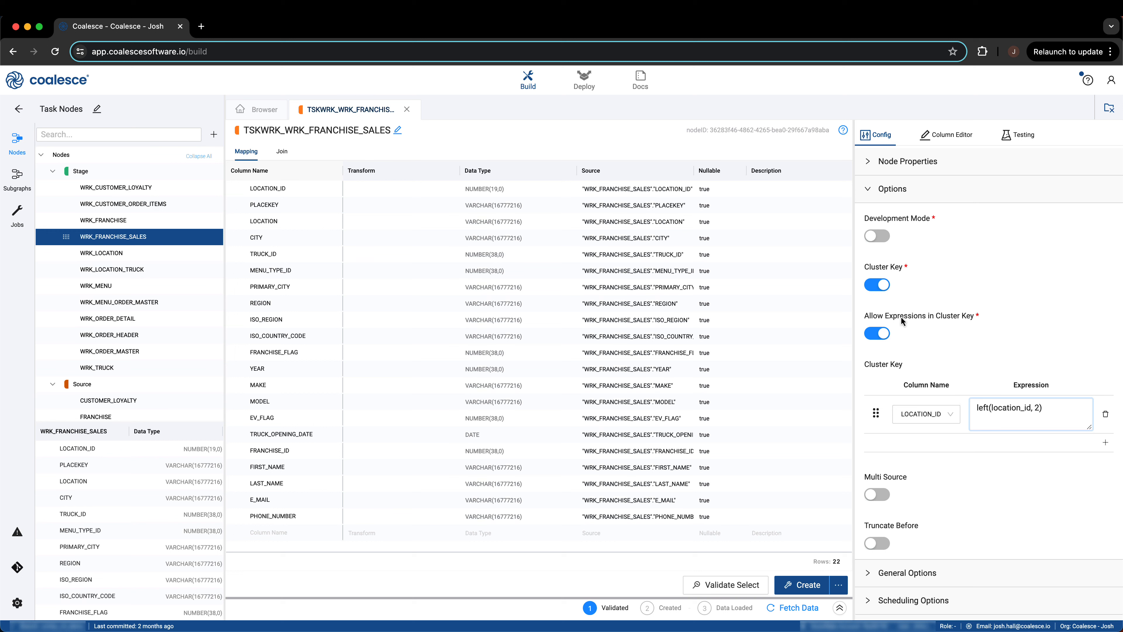
pyautogui.click(877, 284)
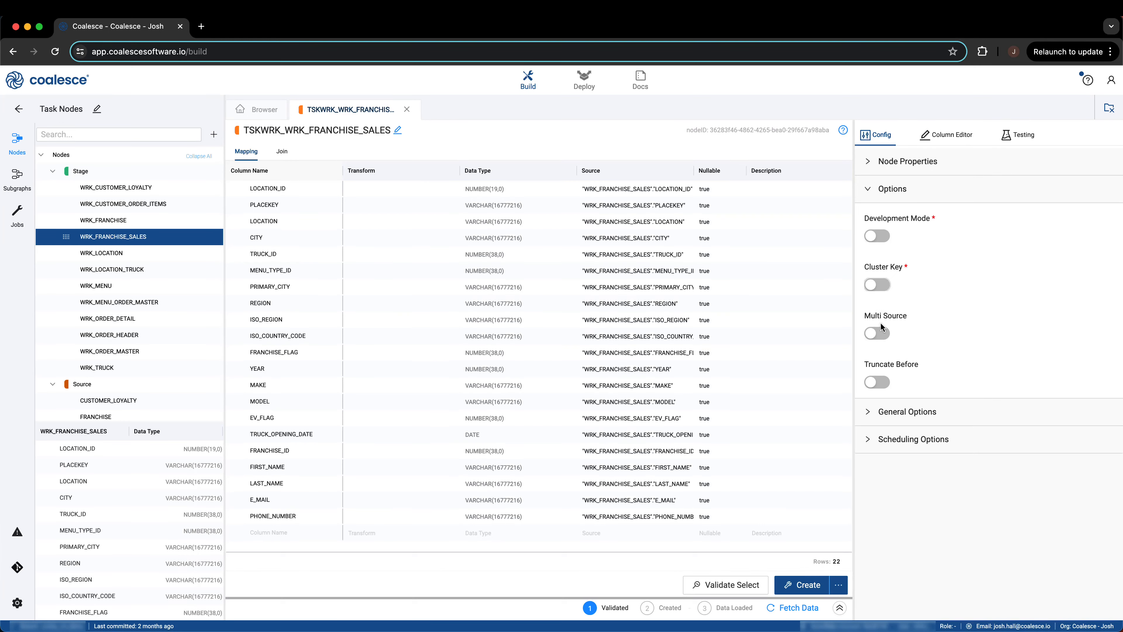
# Try Multi Source with a UNION strategy, turn it off, and enable Truncate Before.
pyautogui.click(875, 333)
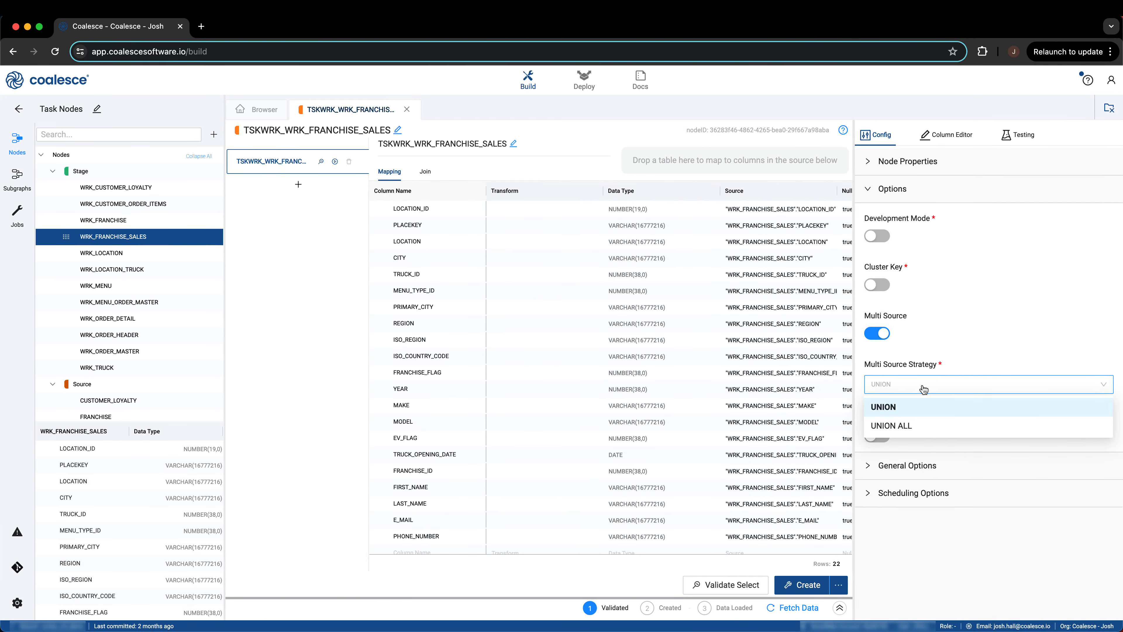
pyautogui.click(882, 406)
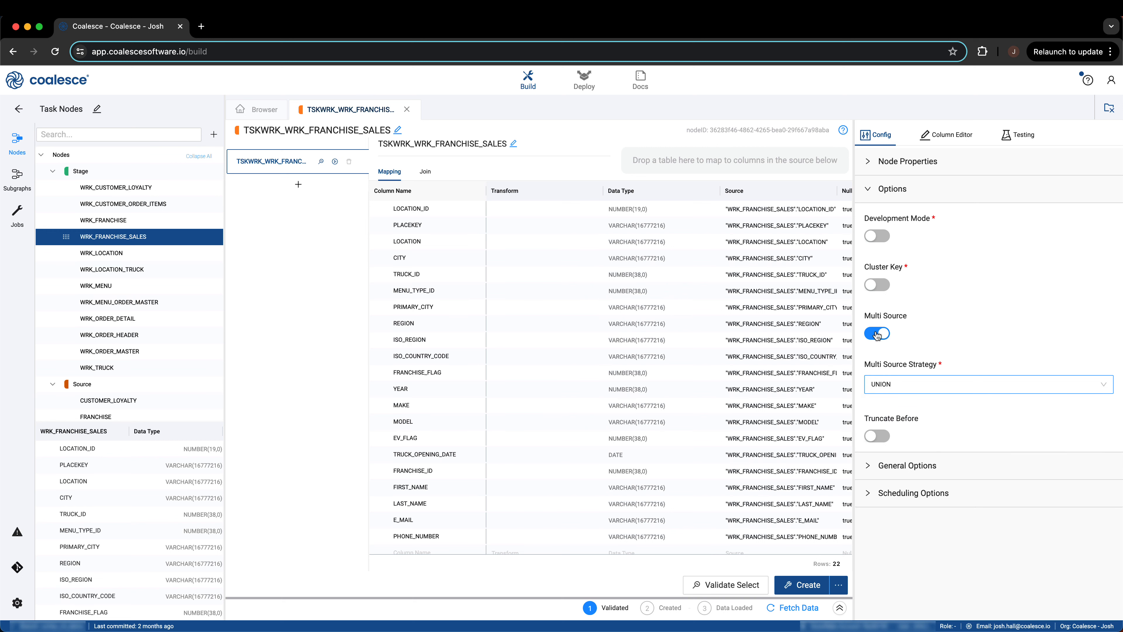
pyautogui.click(876, 332)
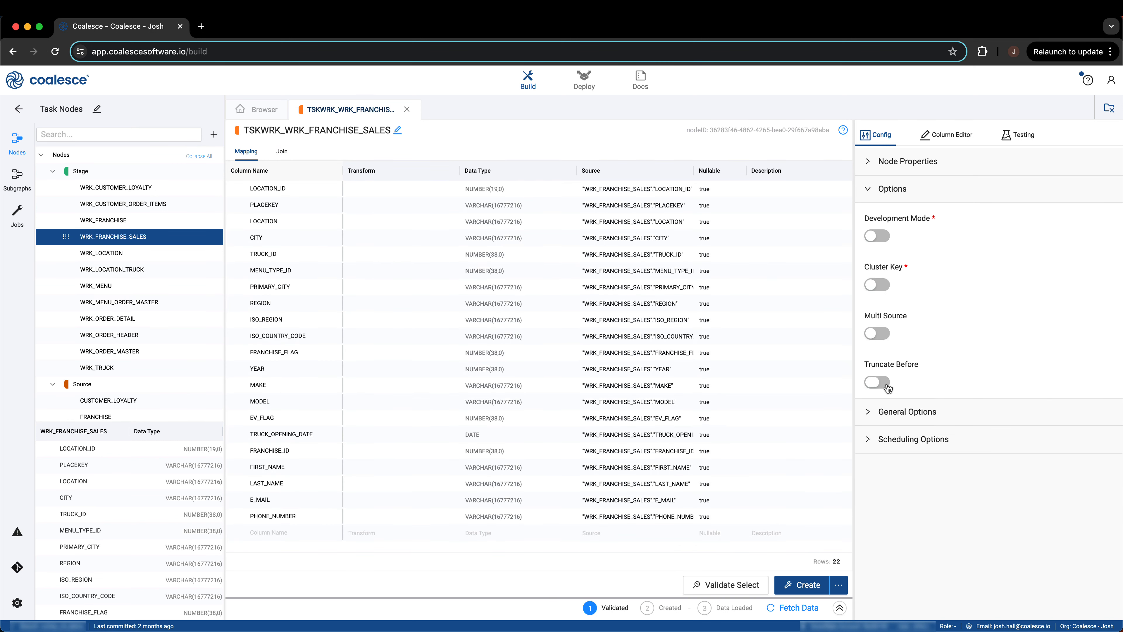
pyautogui.click(876, 382)
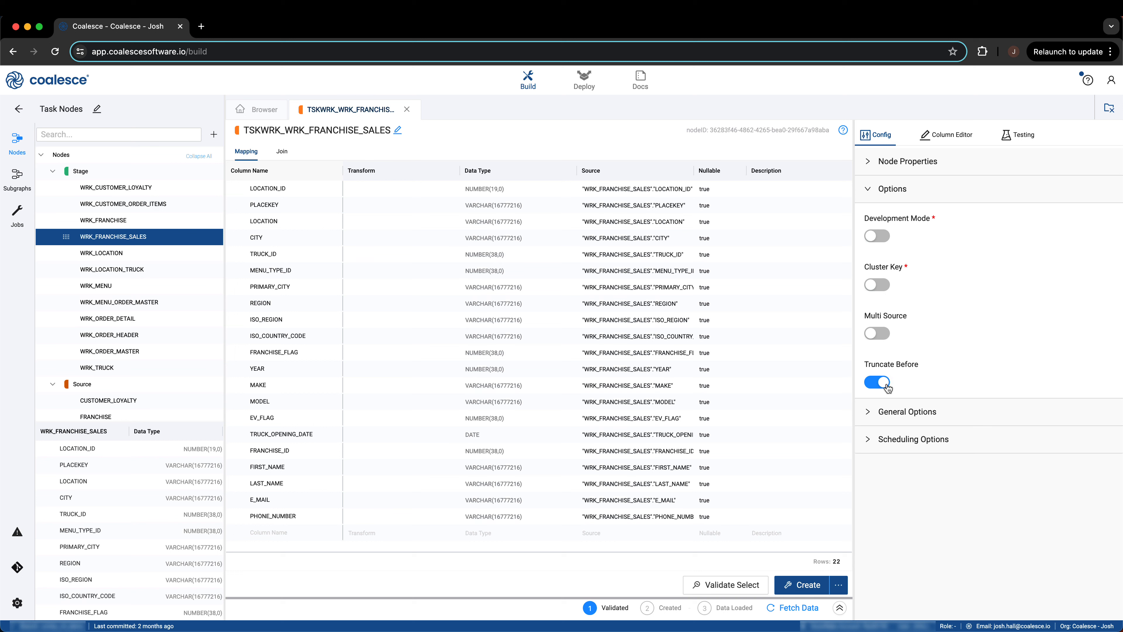
# In General Options, try Distinct and switch it off, then enable Group By All.
pyautogui.click(877, 383)
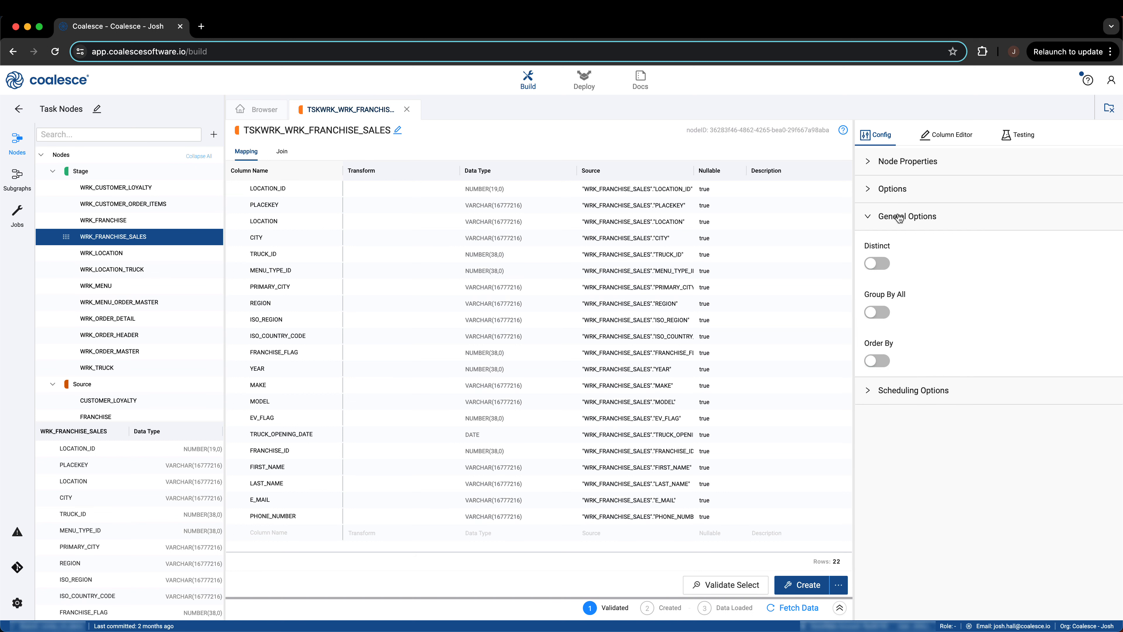
pyautogui.click(876, 263)
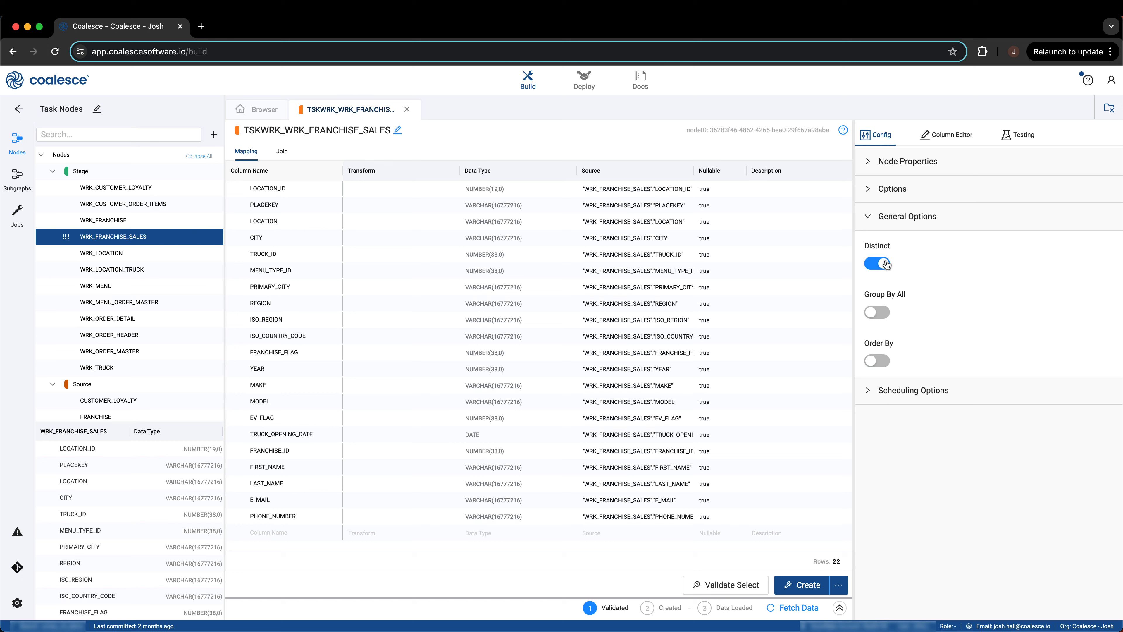
pyautogui.click(876, 263)
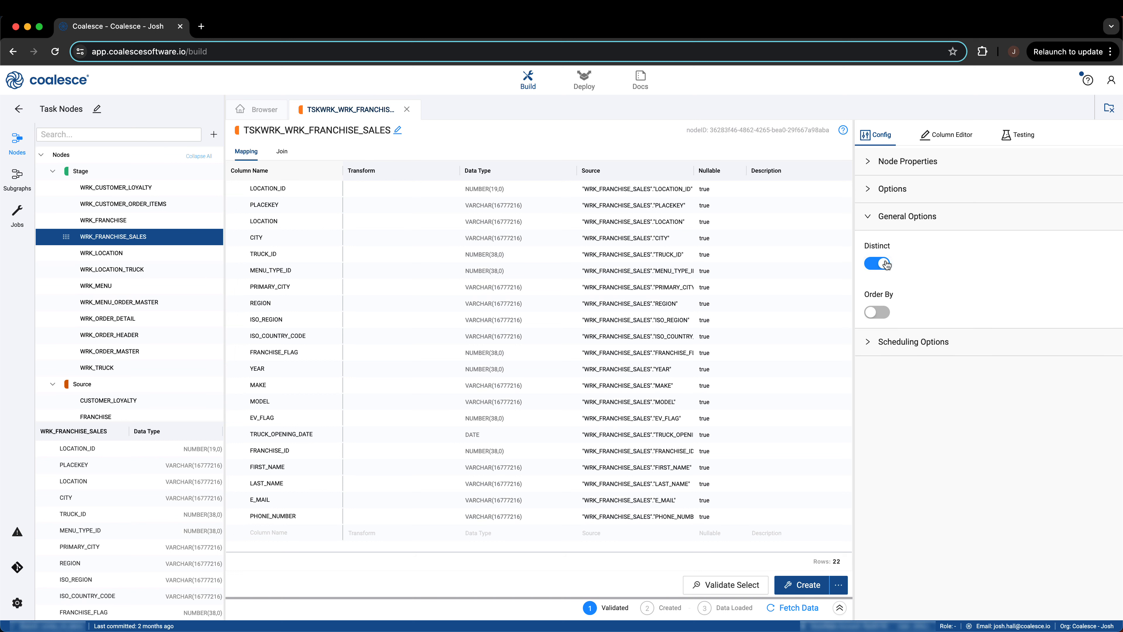
pyautogui.moveTo(914, 268)
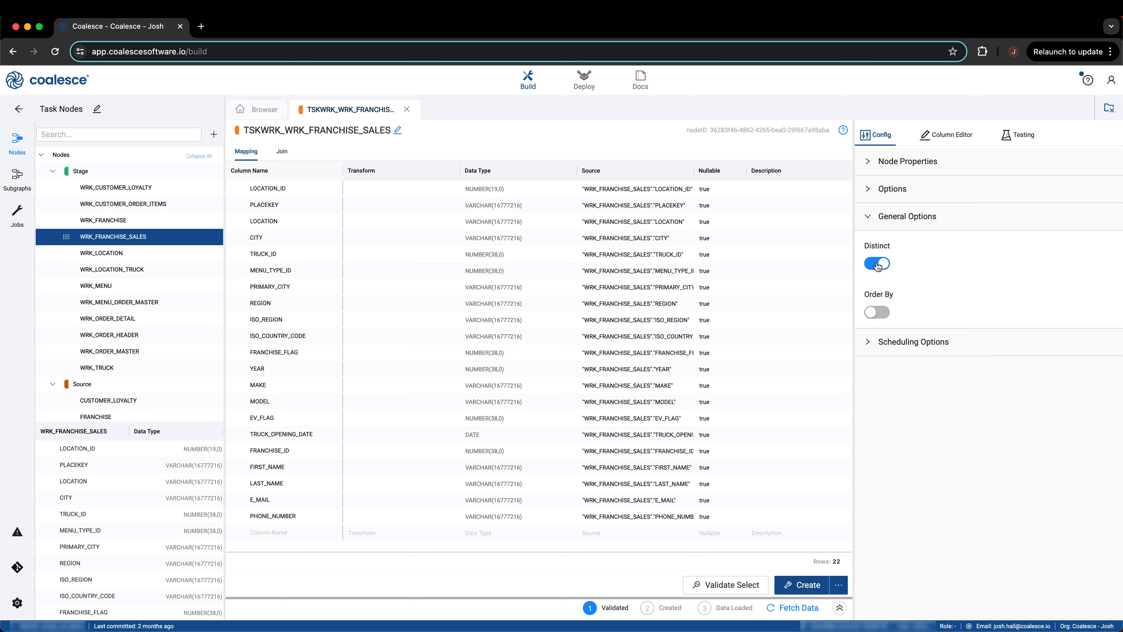
pyautogui.click(876, 262)
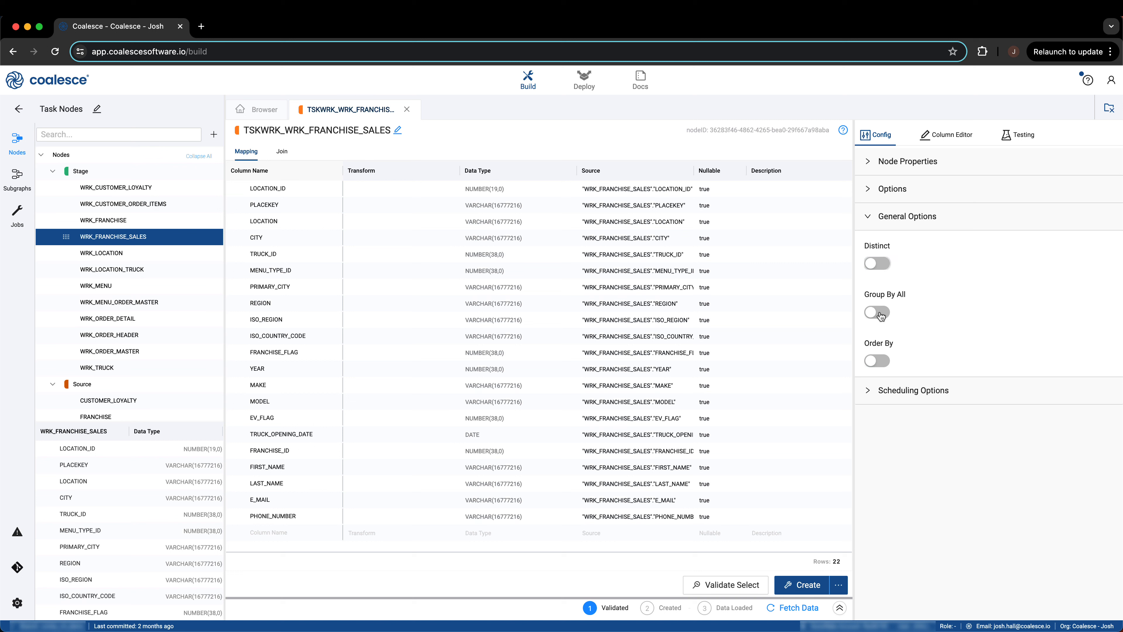
pyautogui.click(877, 313)
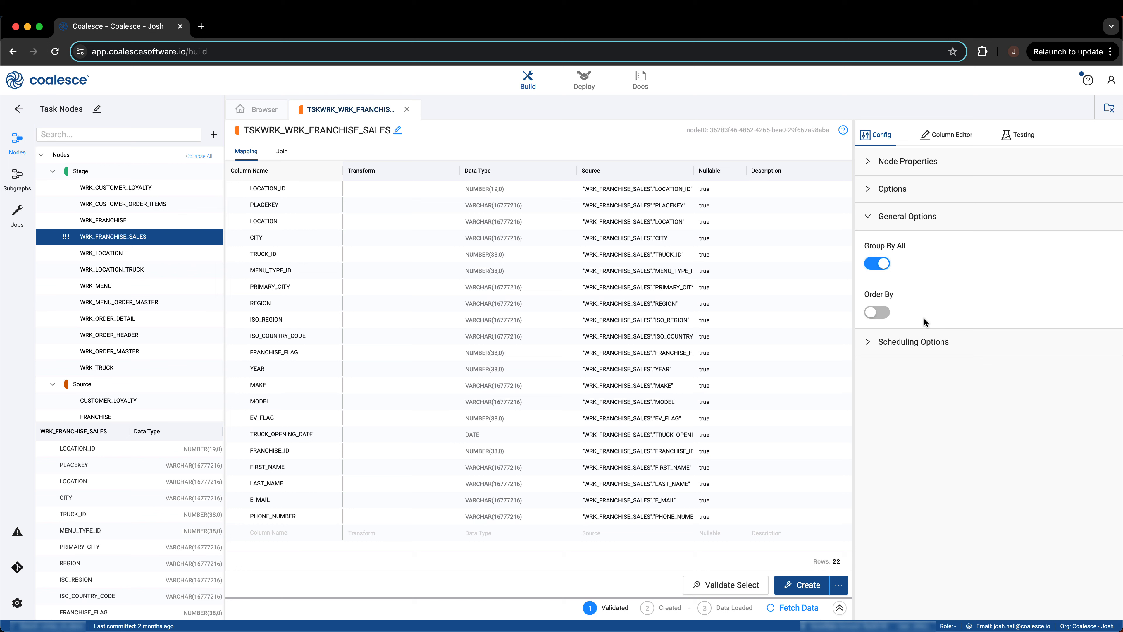
pyautogui.moveTo(900, 283)
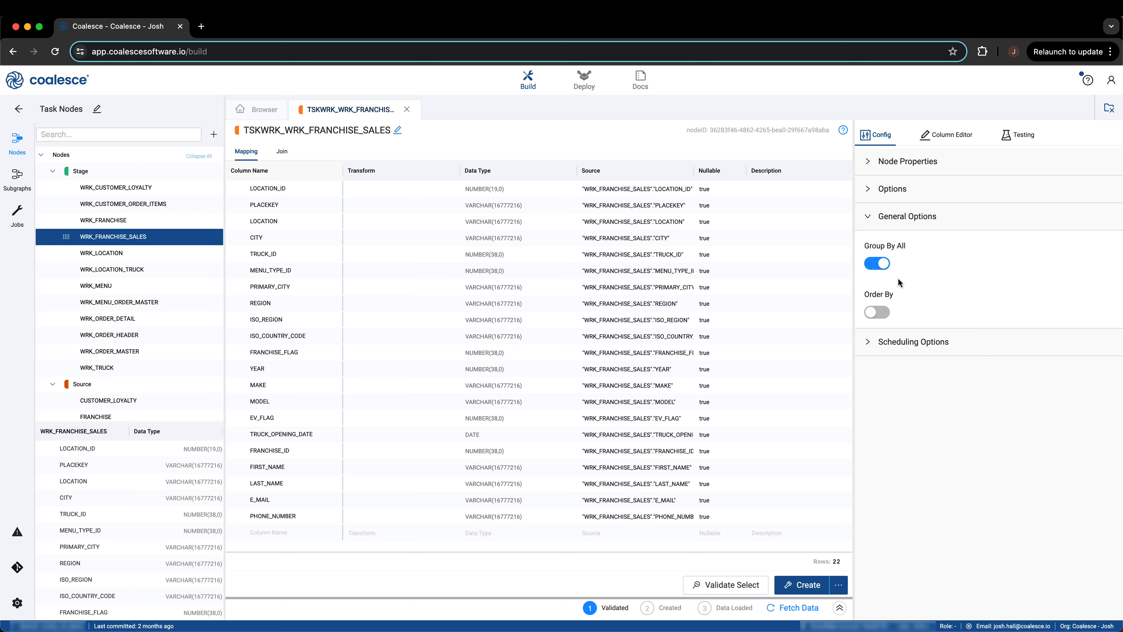
# Turn Group By All off and try Order By LOCATION_ID ascending, CITY descending before disabling it.
pyautogui.click(877, 262)
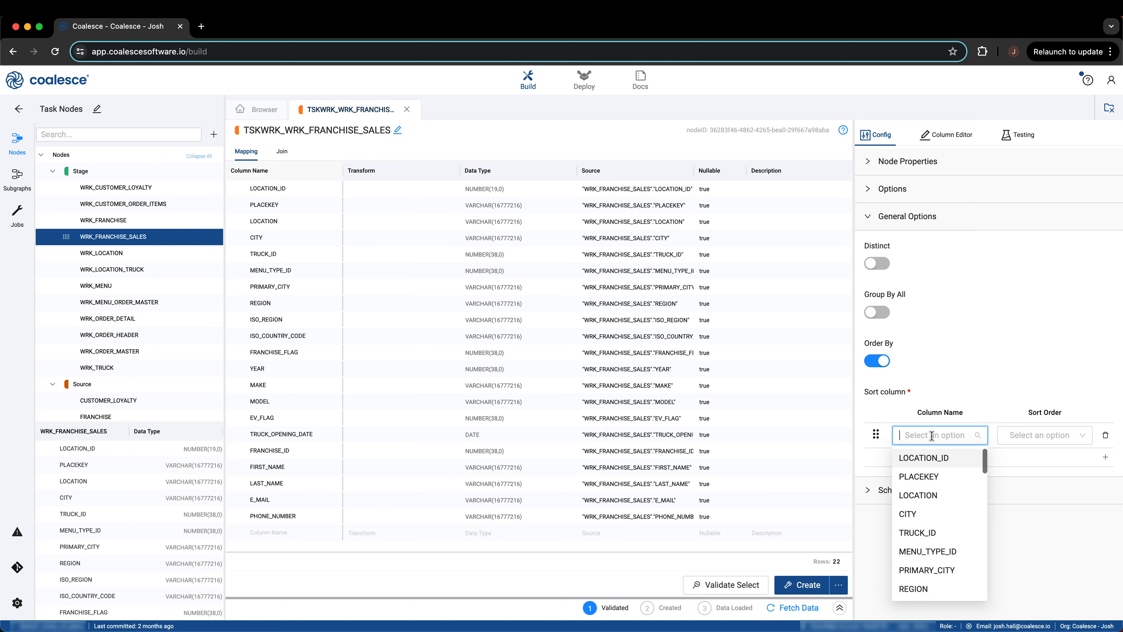
pyautogui.click(925, 458)
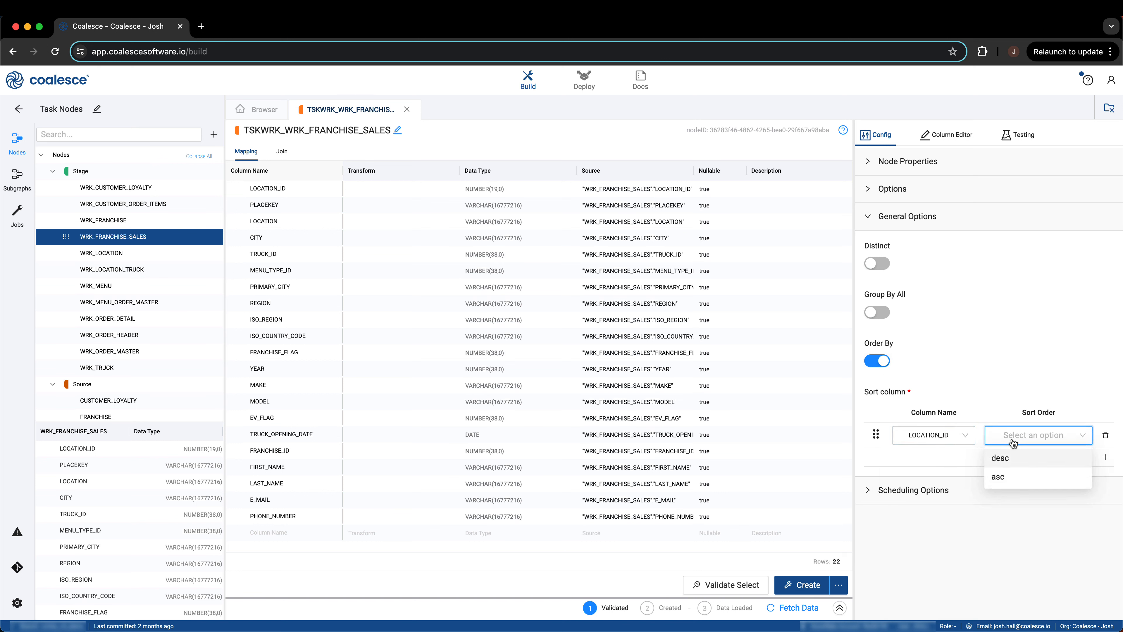
pyautogui.click(997, 476)
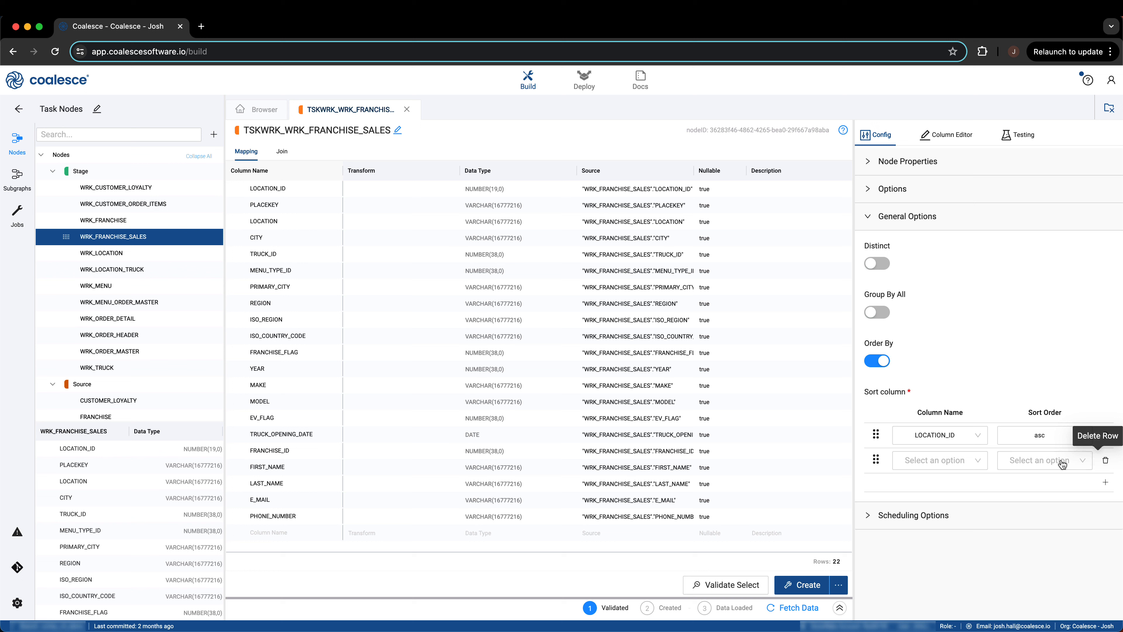
pyautogui.click(933, 460)
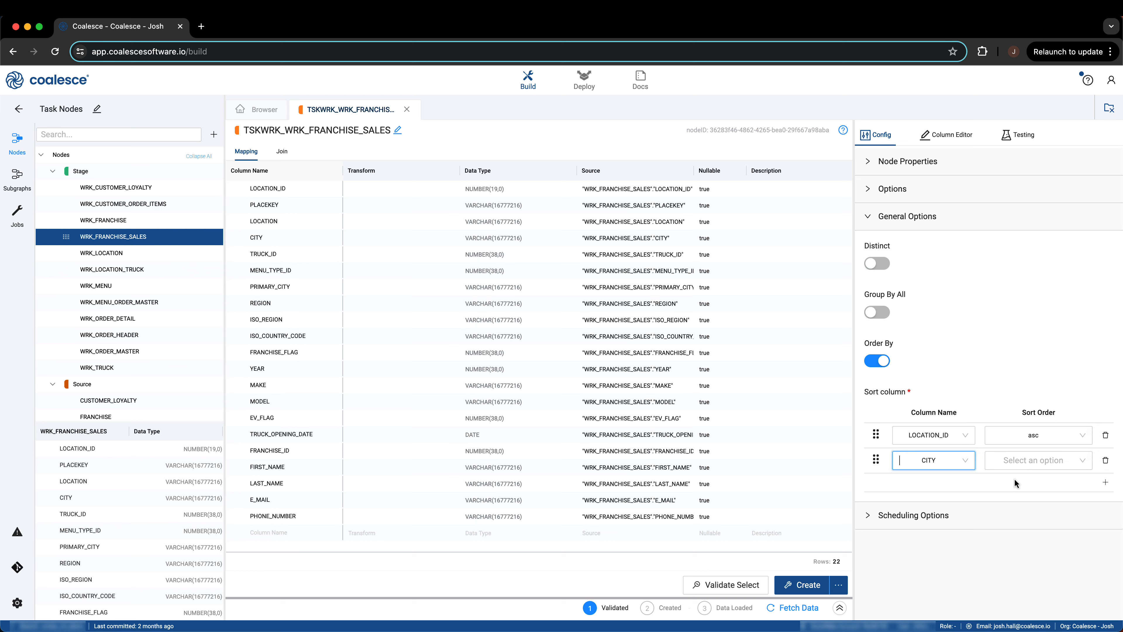
pyautogui.click(1037, 460)
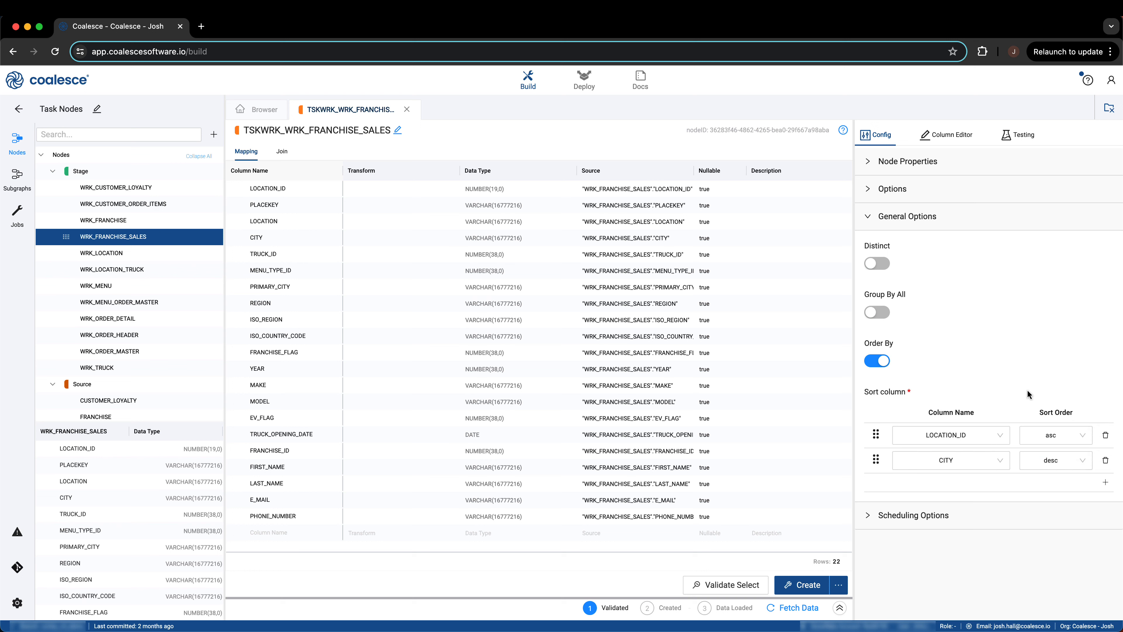
pyautogui.click(877, 361)
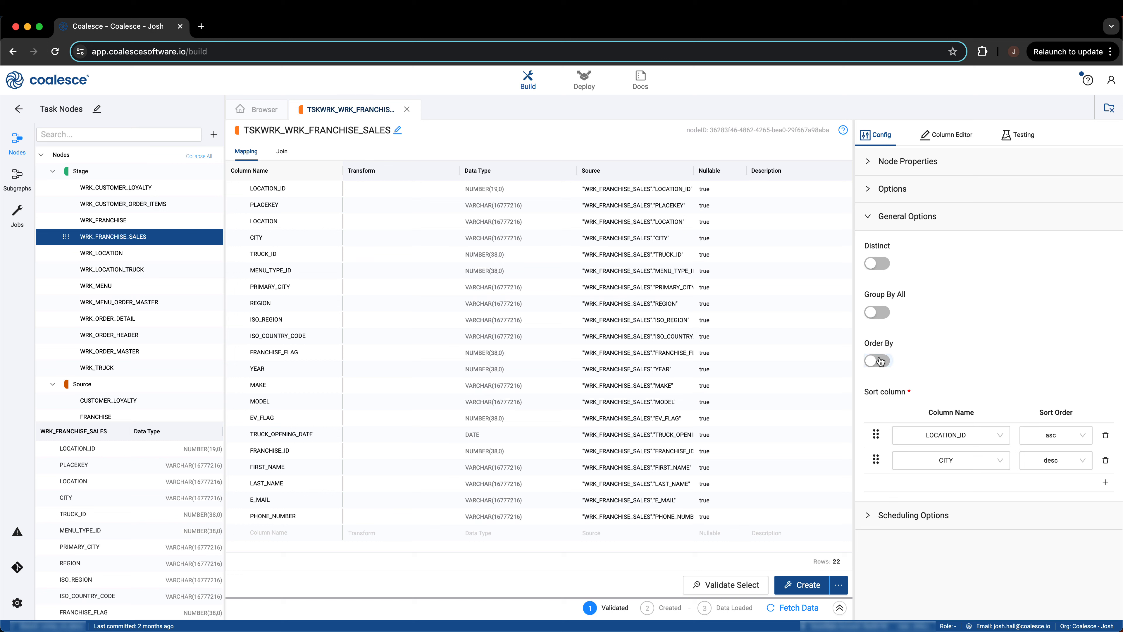
pyautogui.click(906, 216)
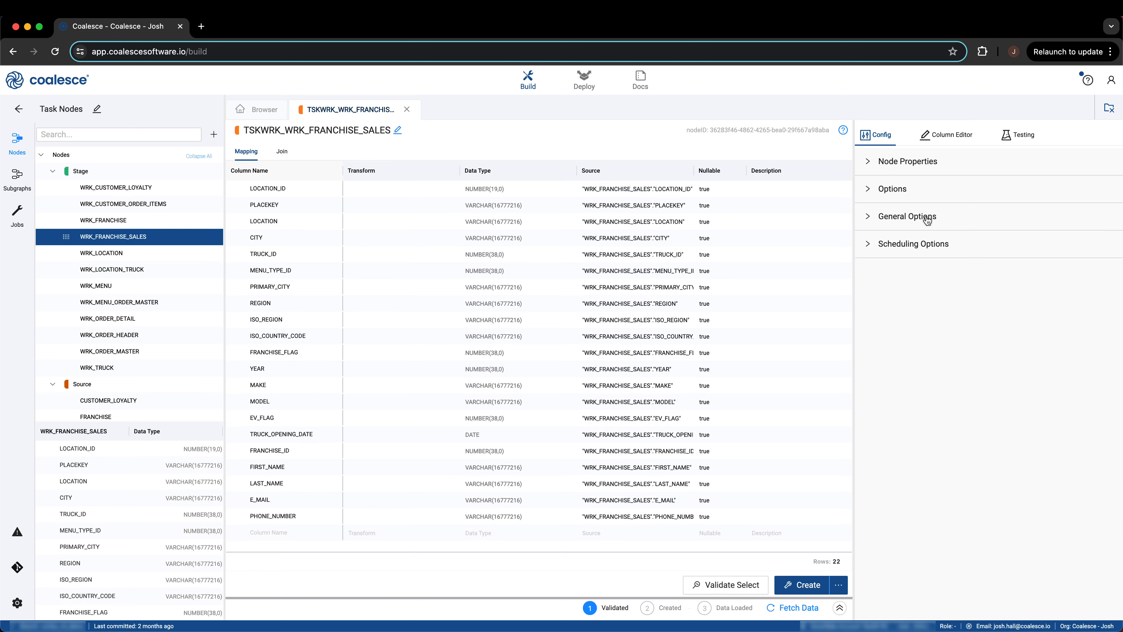
pyautogui.moveTo(928, 250)
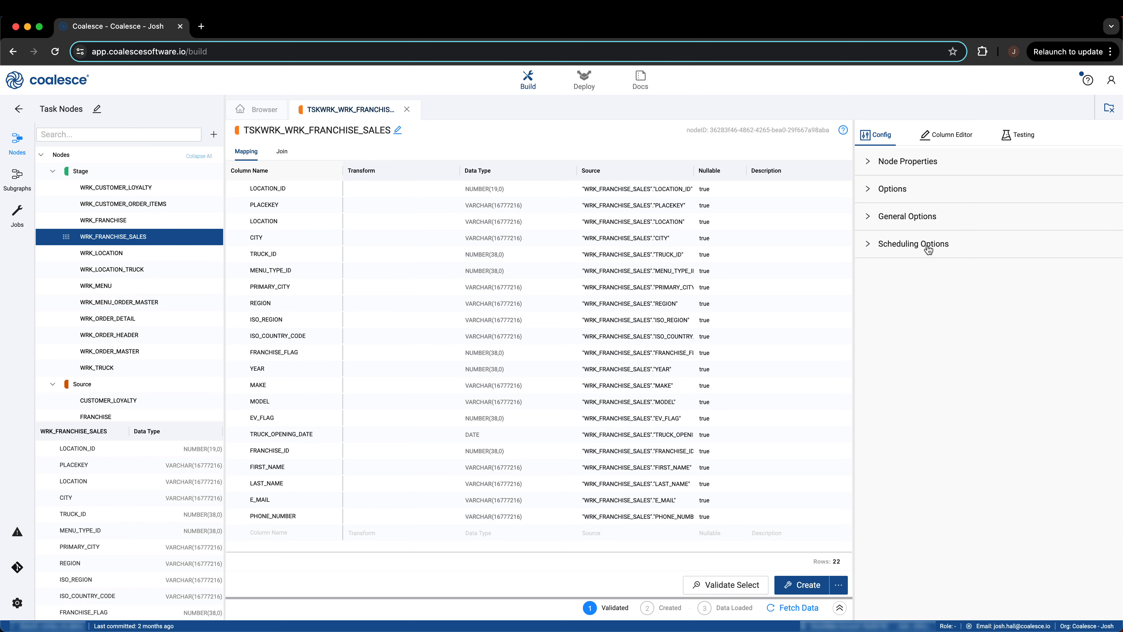
# Set scheduling to Serverless Task with SMALL initial warehouse size and the source stream data flag off.
pyautogui.click(913, 243)
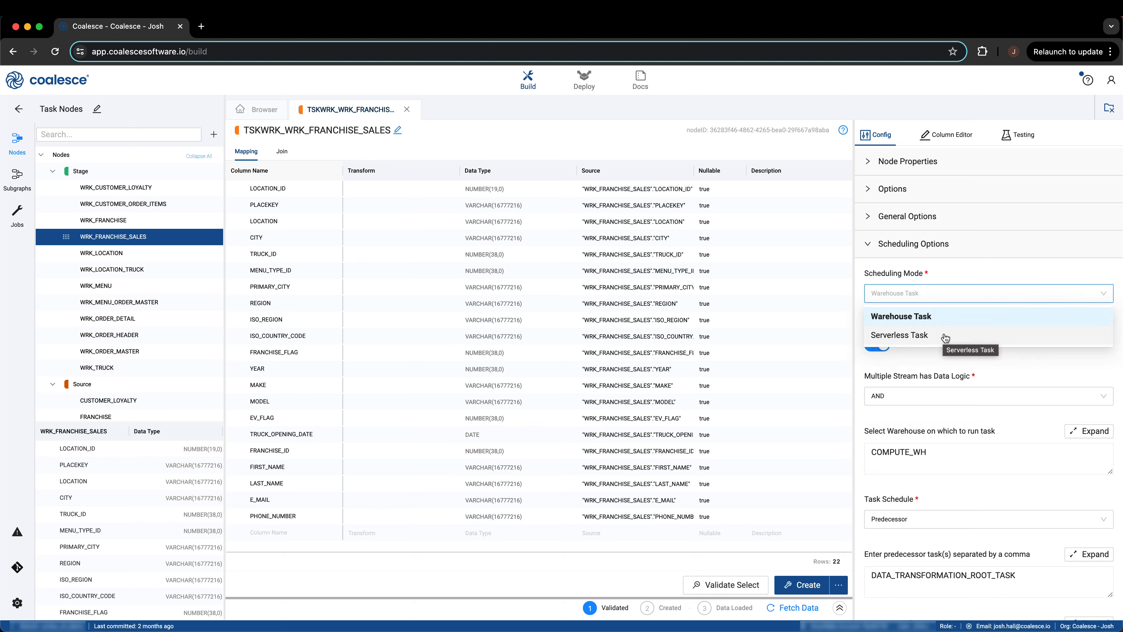
pyautogui.click(899, 335)
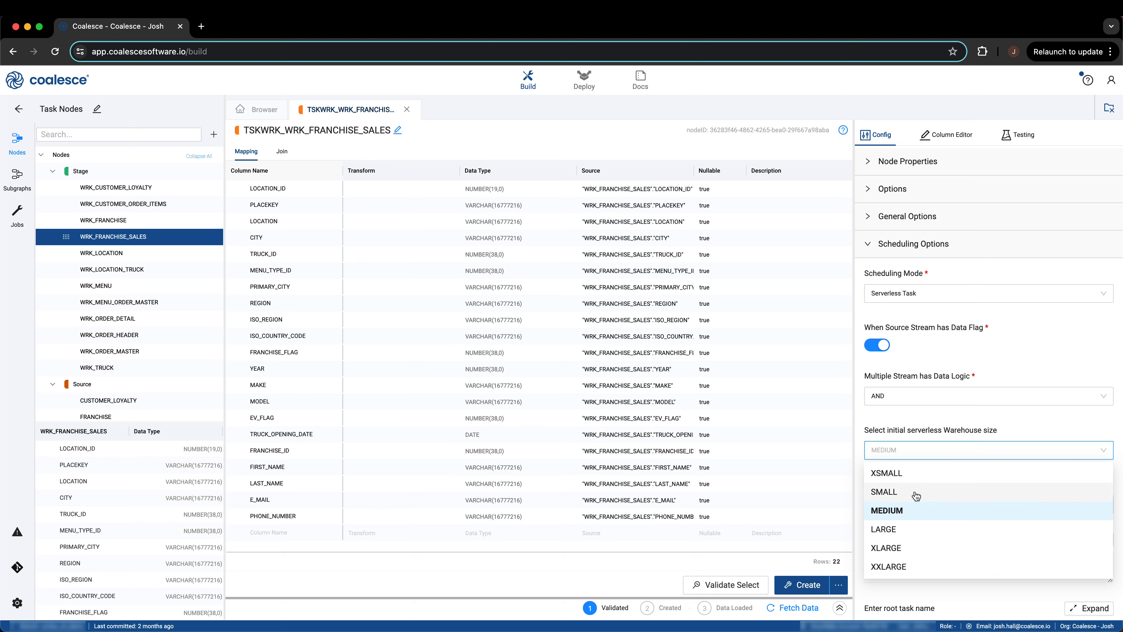
pyautogui.click(883, 491)
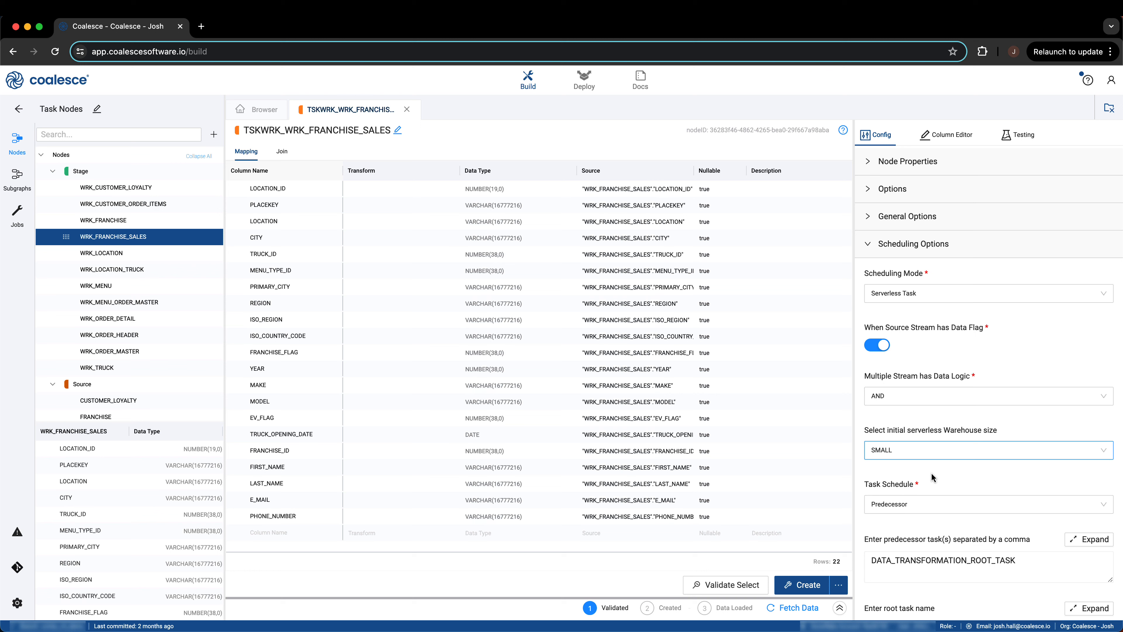
pyautogui.moveTo(923, 352)
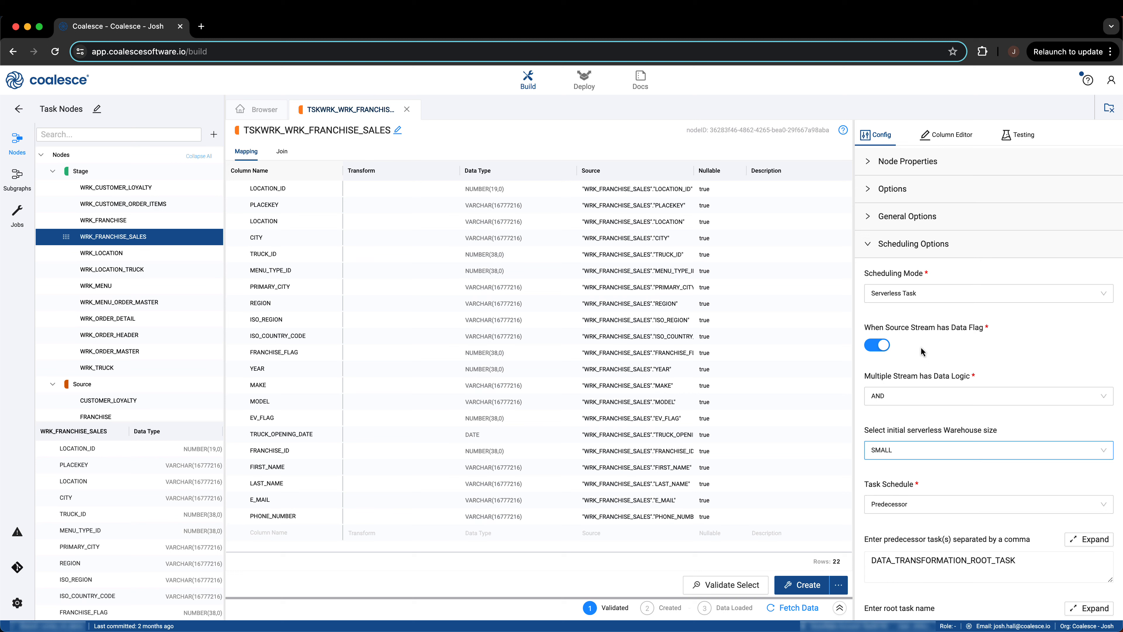
pyautogui.click(876, 346)
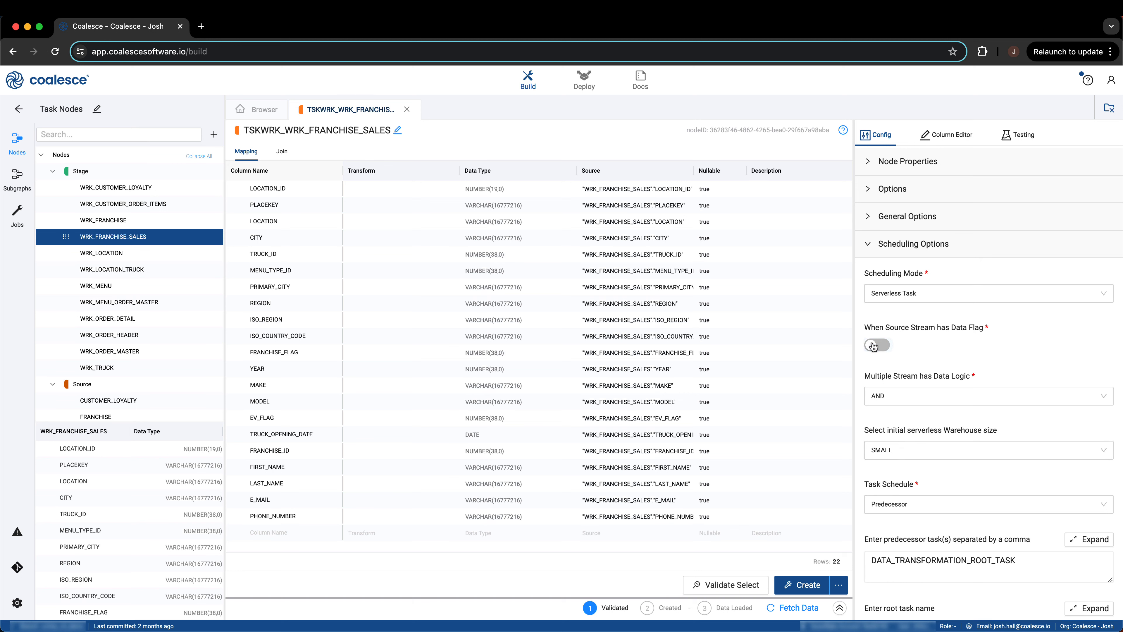
pyautogui.click(877, 345)
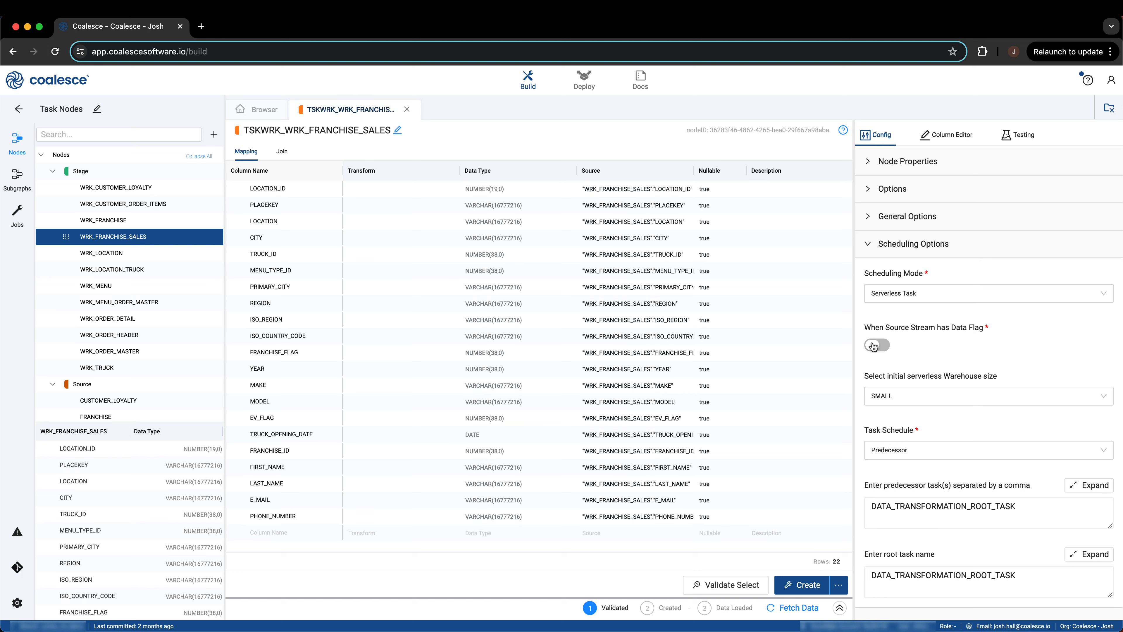
# Turn the source stream data flag back on and set multiple-stream data logic to OR.
pyautogui.click(876, 345)
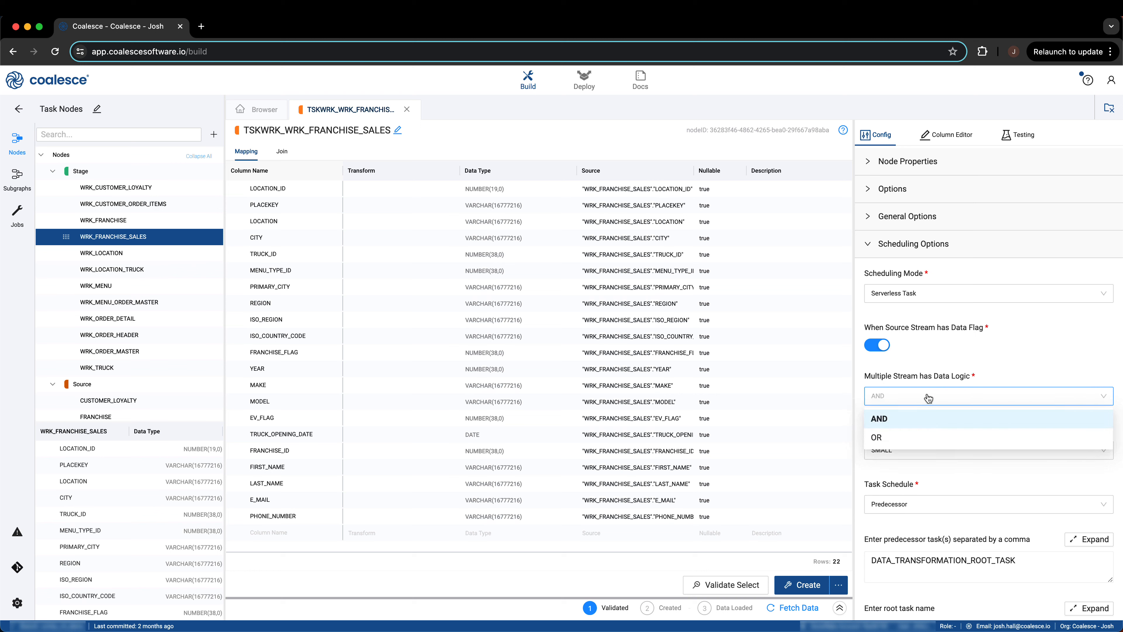
pyautogui.click(875, 437)
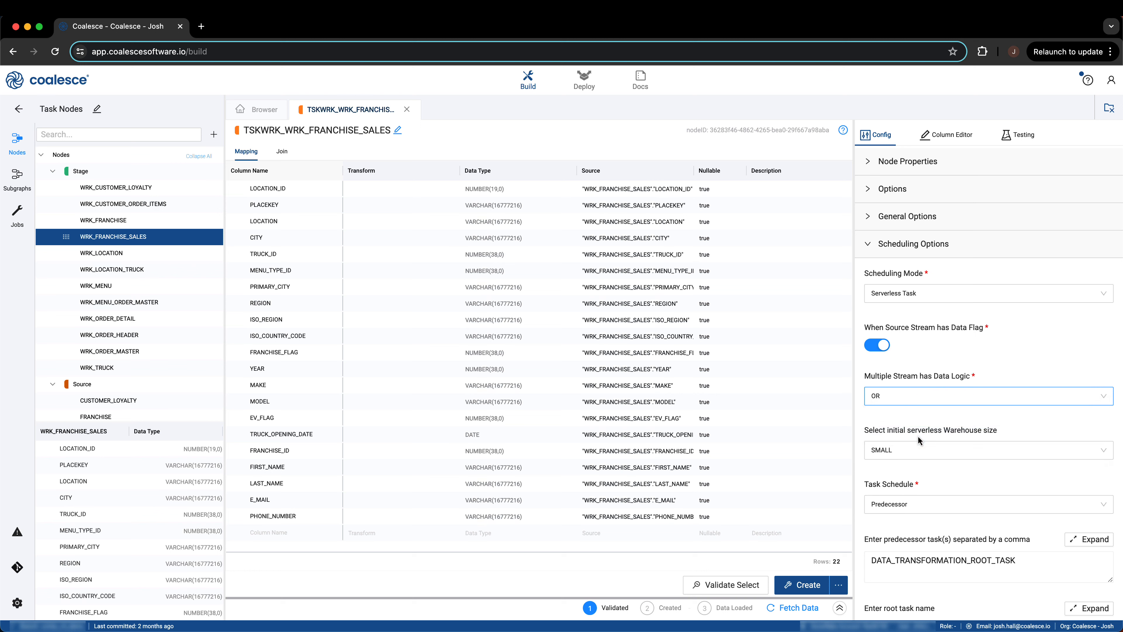
pyautogui.moveTo(930, 404)
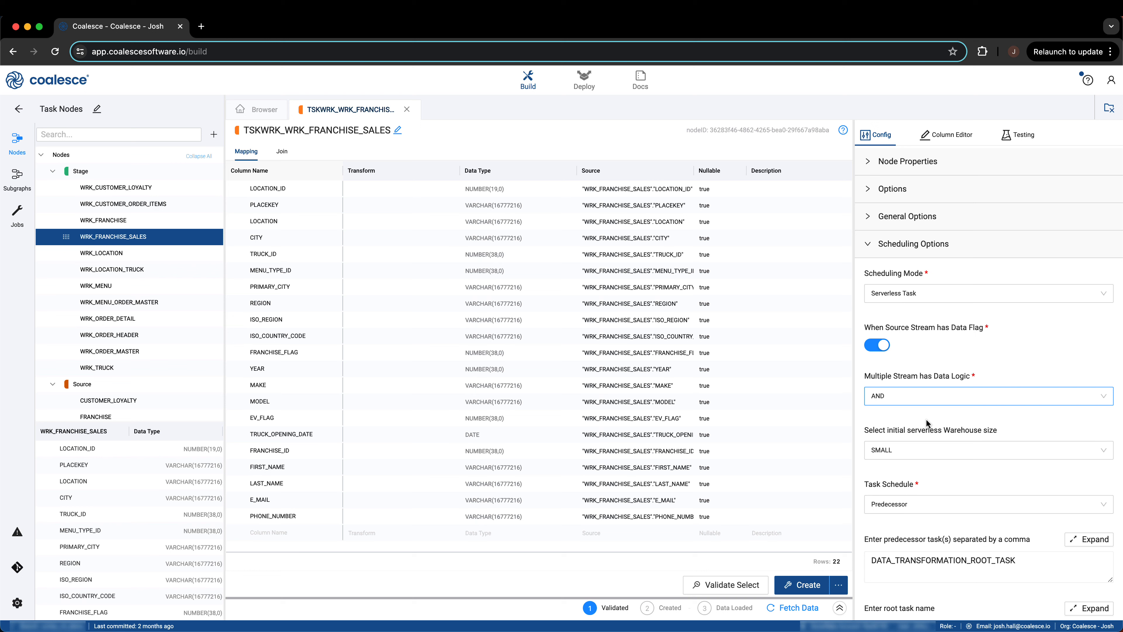
pyautogui.moveTo(934, 411)
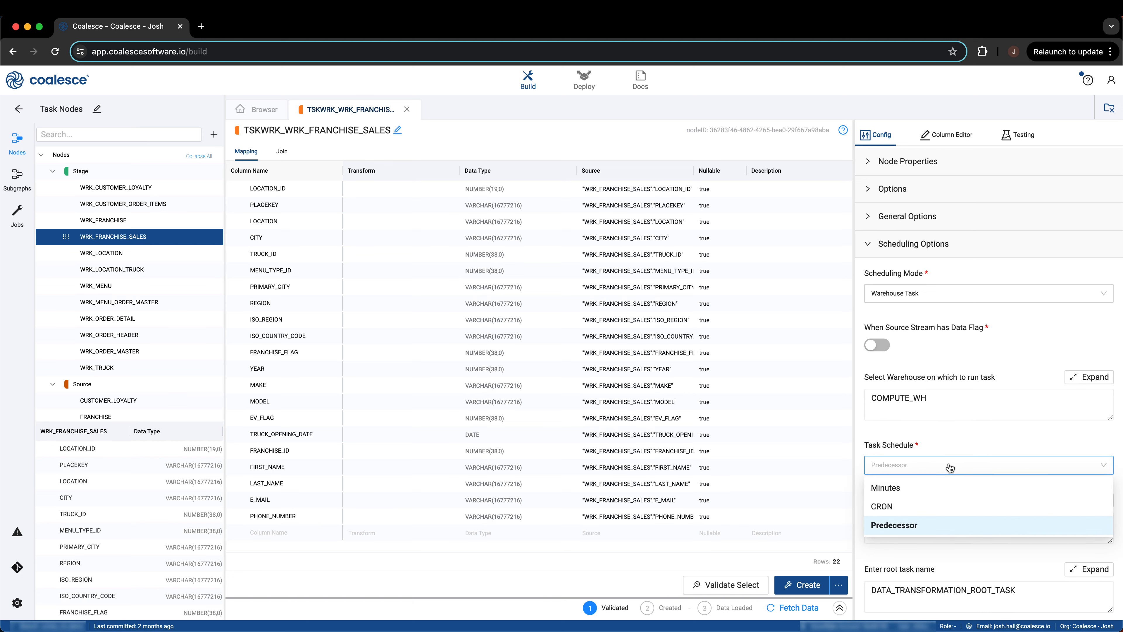
pyautogui.moveTo(901, 494)
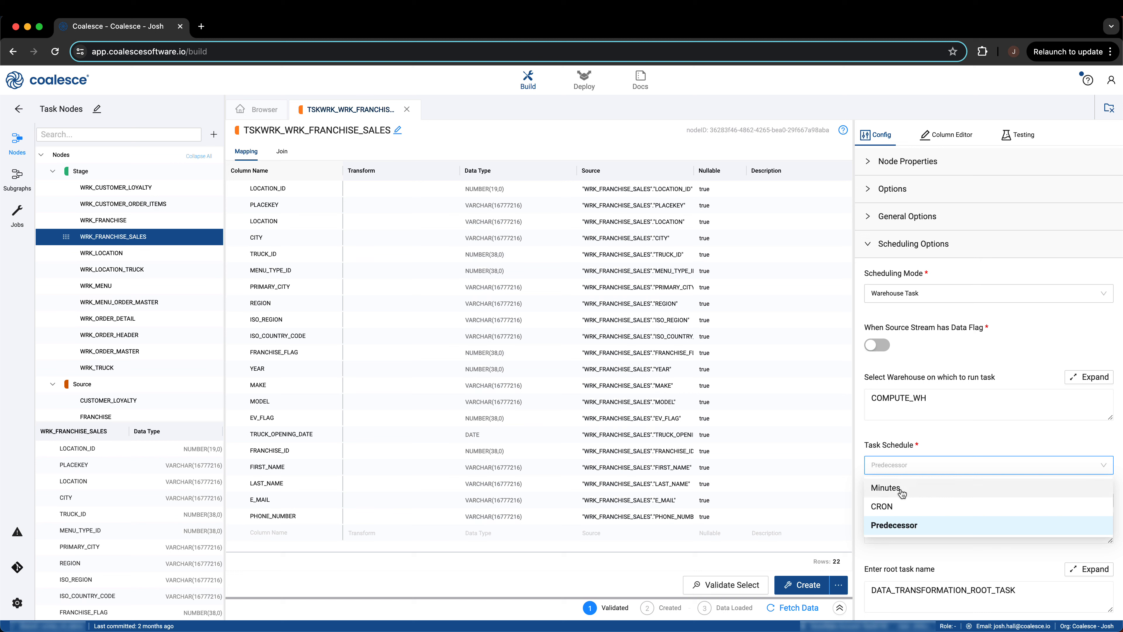
# Review the Minutes schedule option, then keep the task schedule on Predecessor.
pyautogui.click(886, 488)
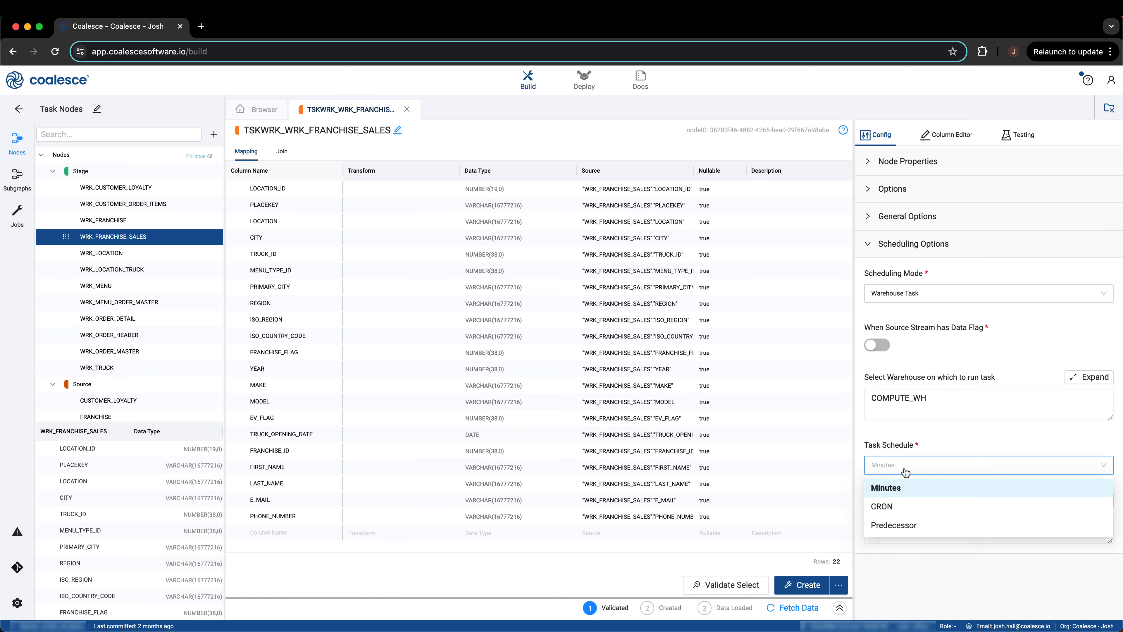
pyautogui.click(894, 506)
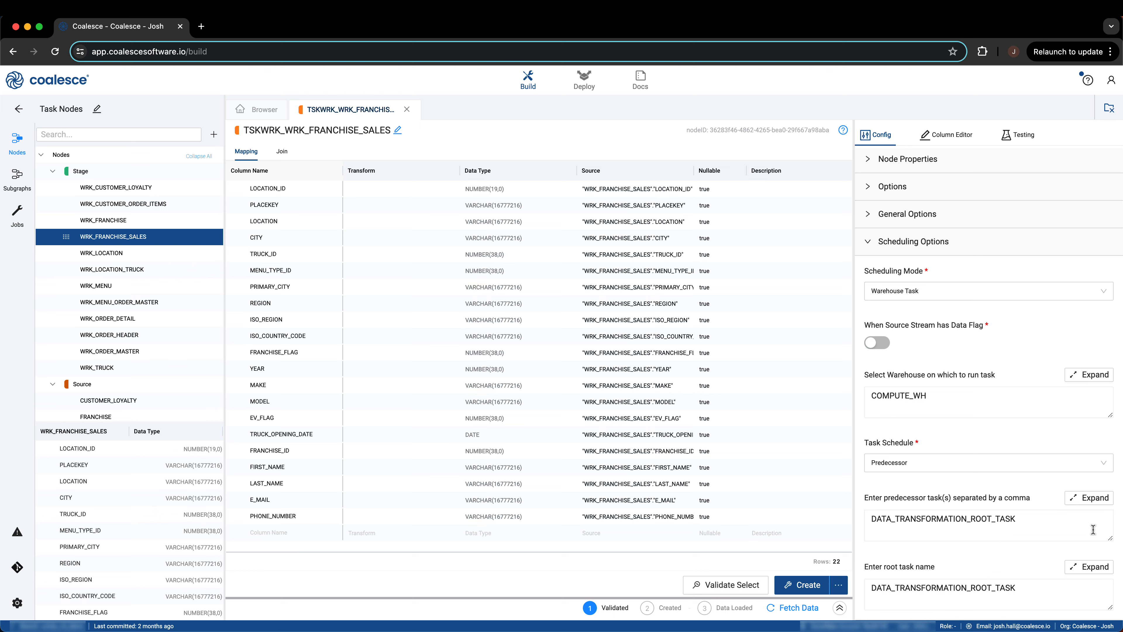
# Append ', DATA_TRANSFORMATION_PREDECESSOR_TASK' to the predecessor list and select the CITY transform cell.
pyautogui.write(', DATA_TRANSFORMATION_PREDECE')
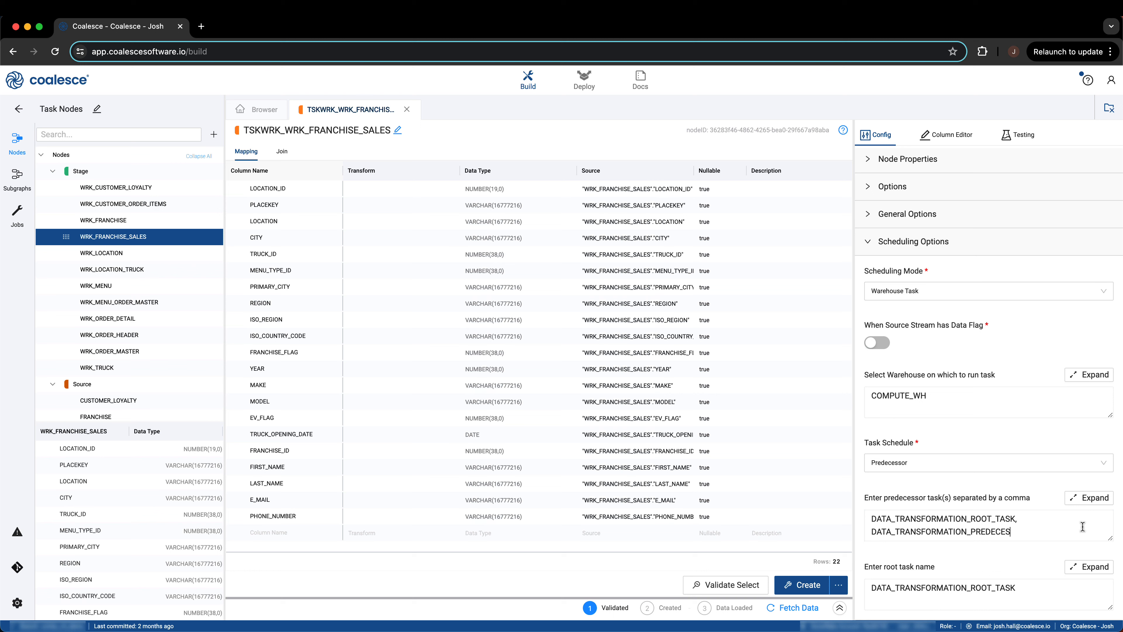
pyautogui.write('SOR_TASK')
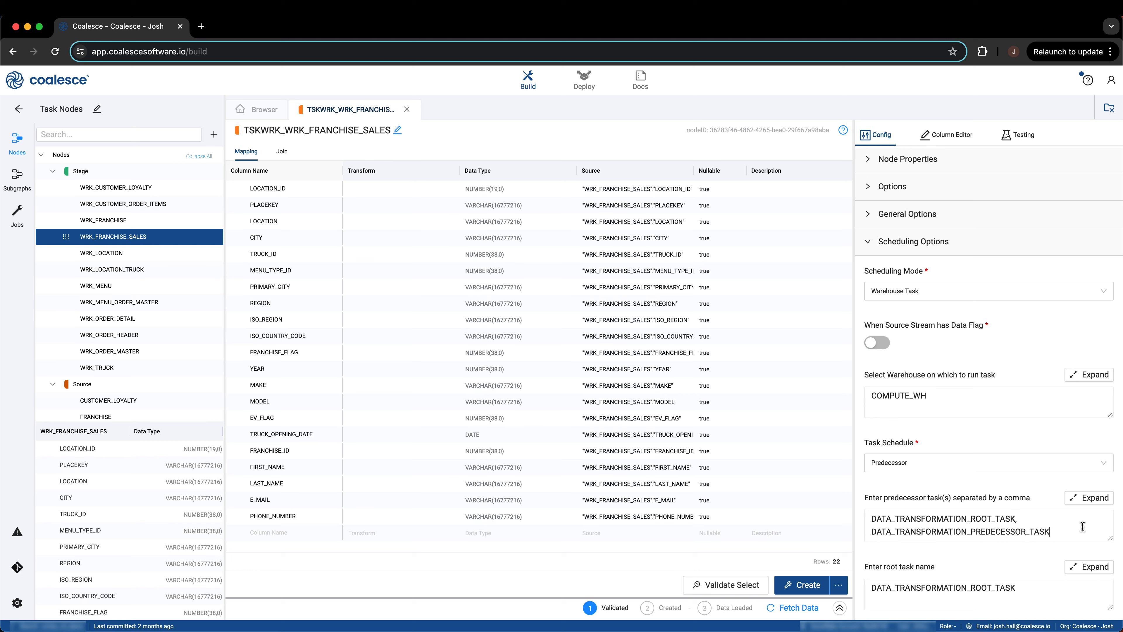
pyautogui.click(401, 237)
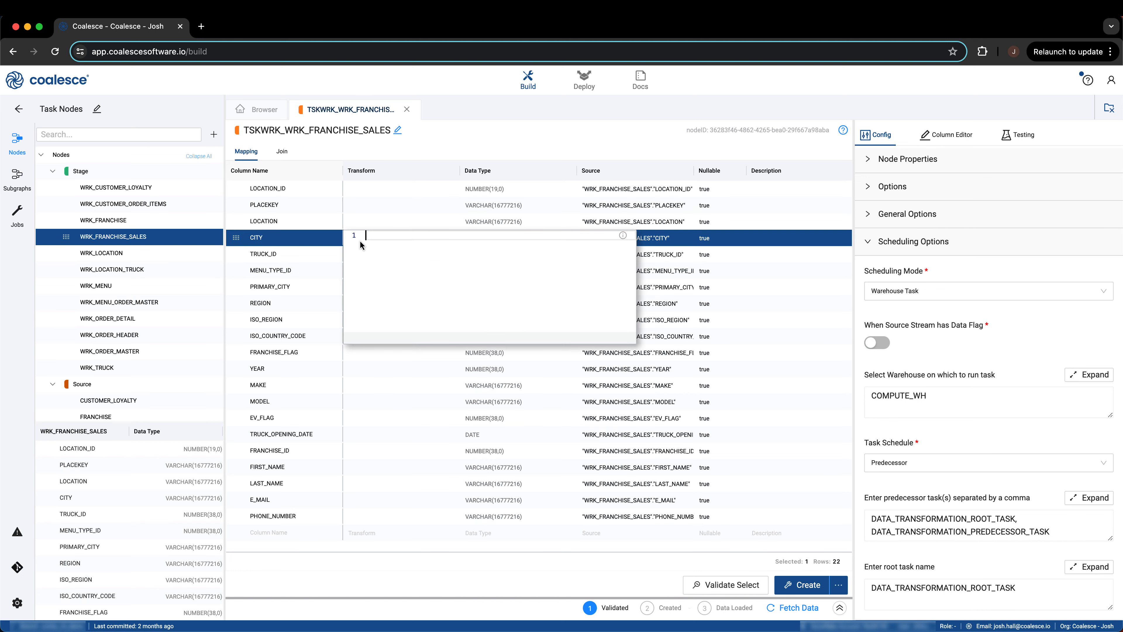
# Set CITY's transform to UPPER("WRK_FRANCHISE"."CITY") and create the task.
pyautogui.write('UPPER(wr')
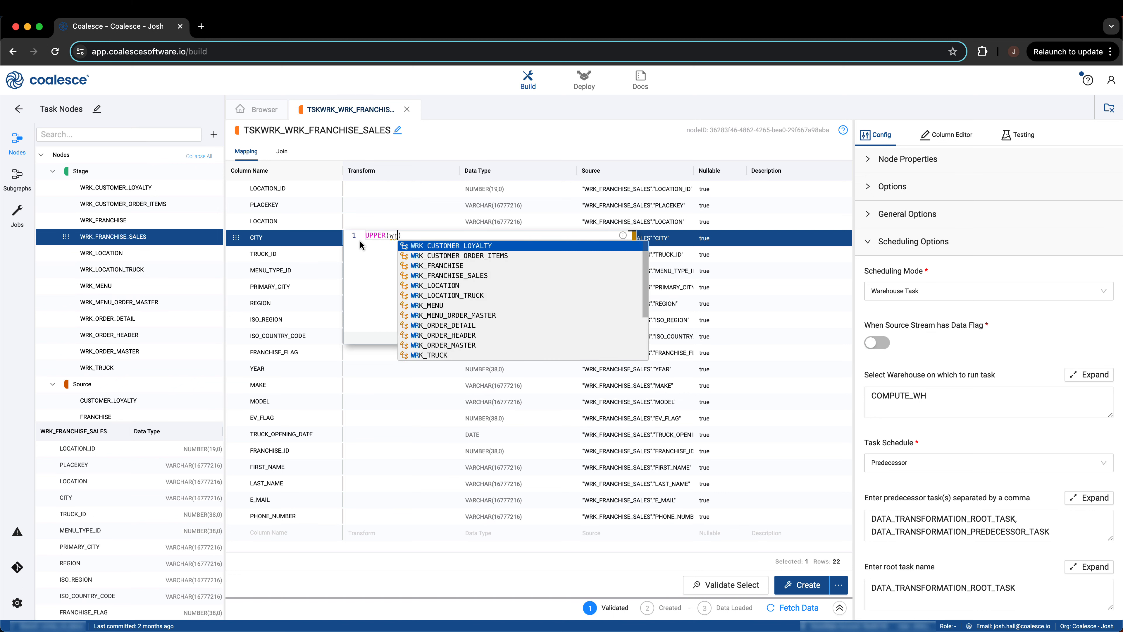
pyautogui.click(450, 265)
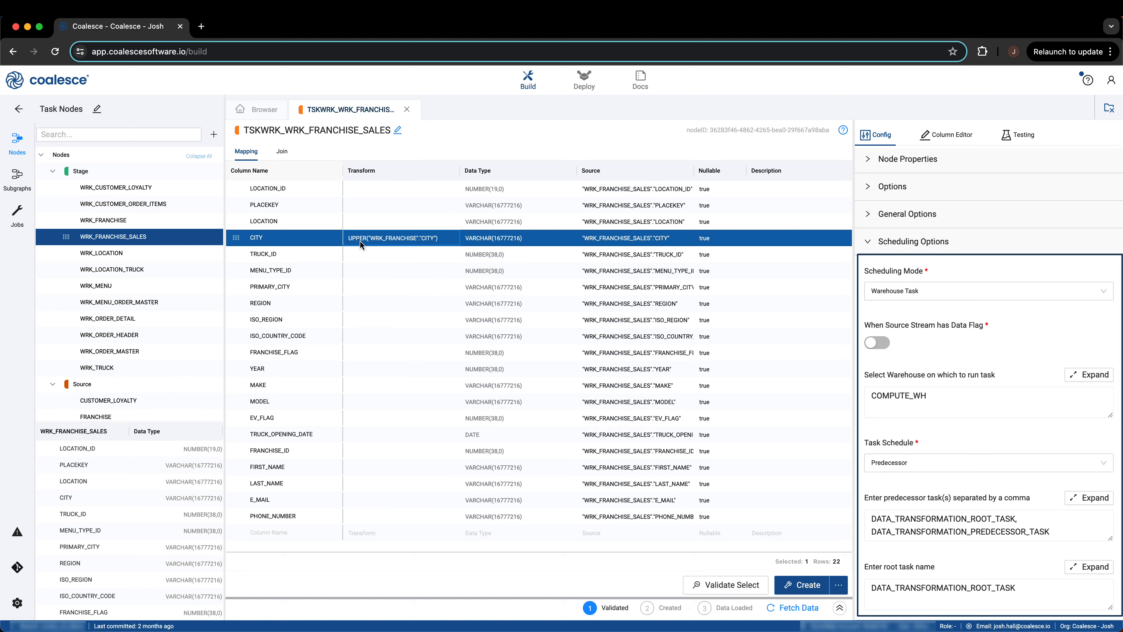
pyautogui.click(808, 584)
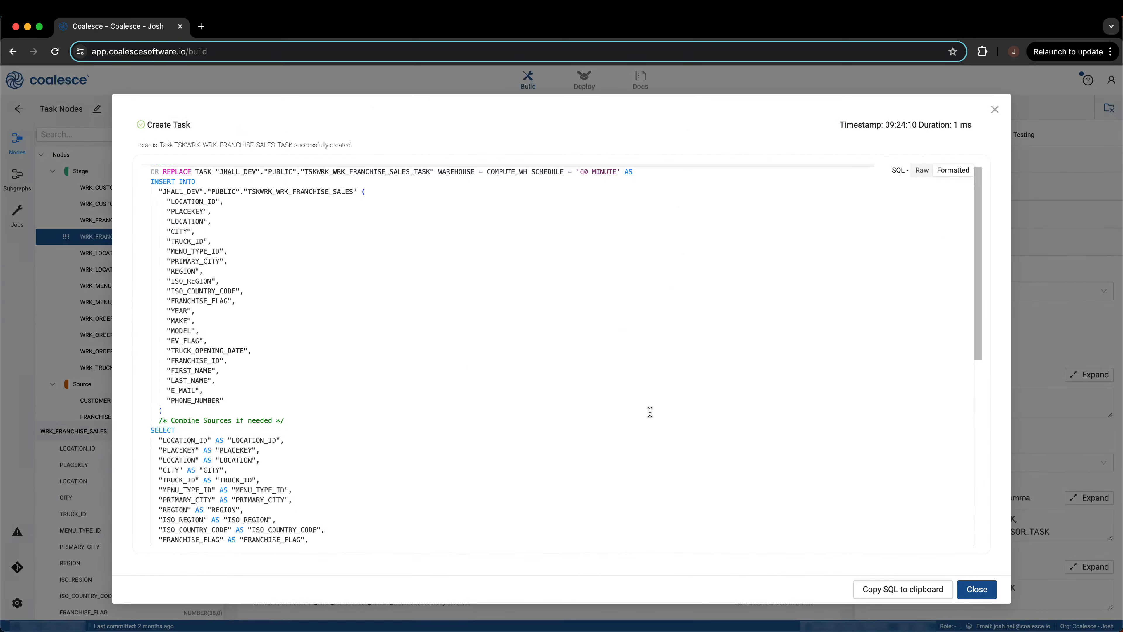
# Scroll through the generated CREATE OR REPLACE TASK SQL to review the UPPER on CITY.
pyautogui.scroll(-3)
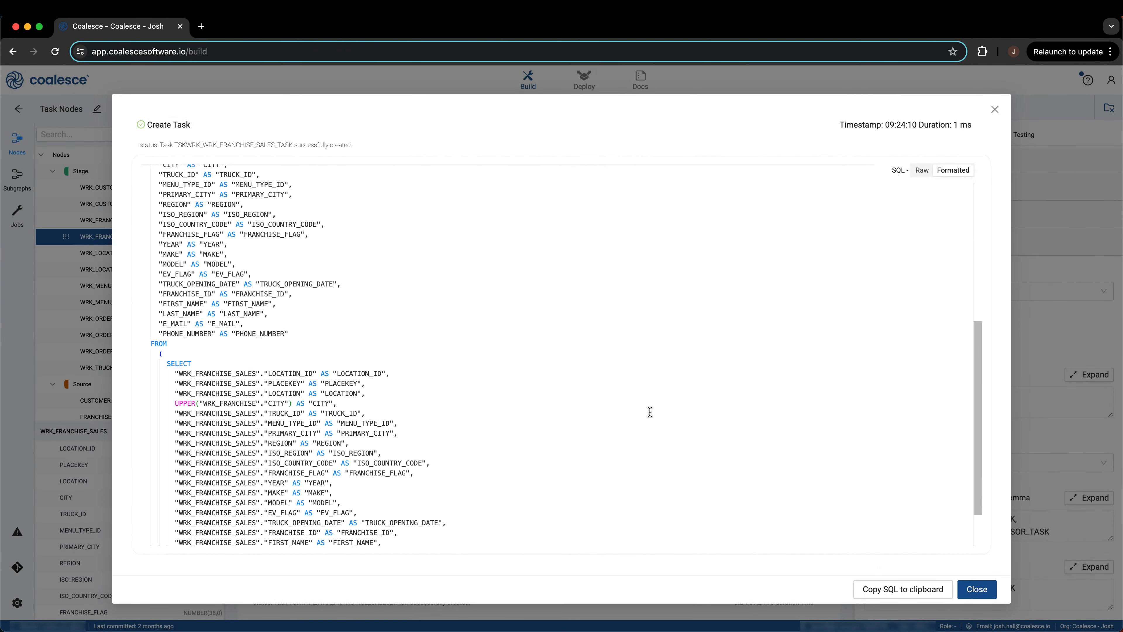
pyautogui.scroll(-3)
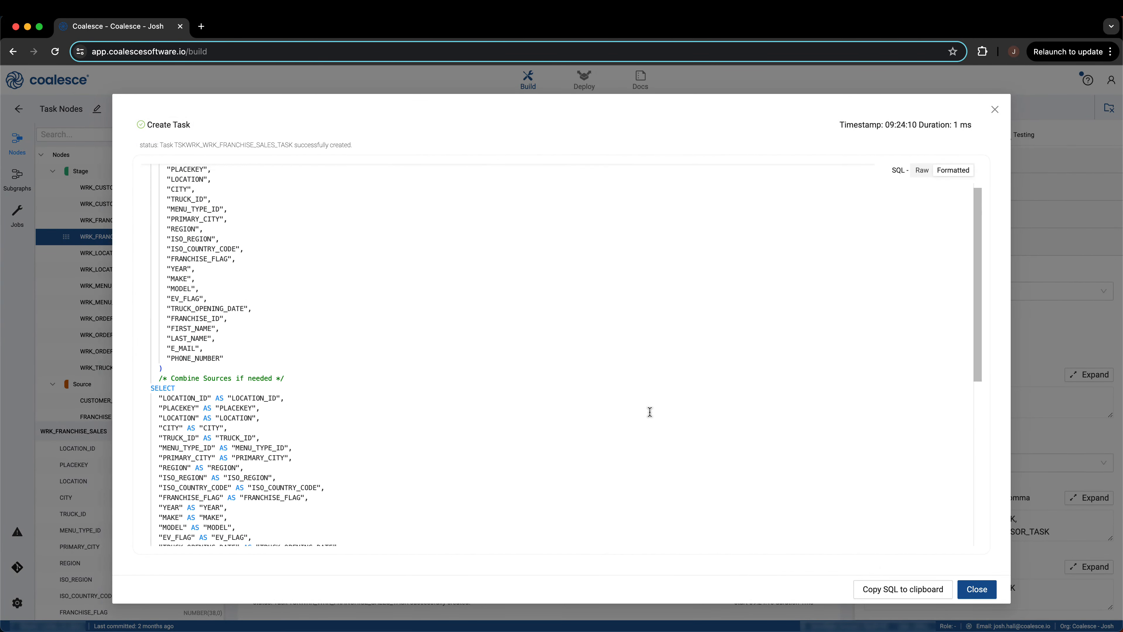
pyautogui.scroll(3)
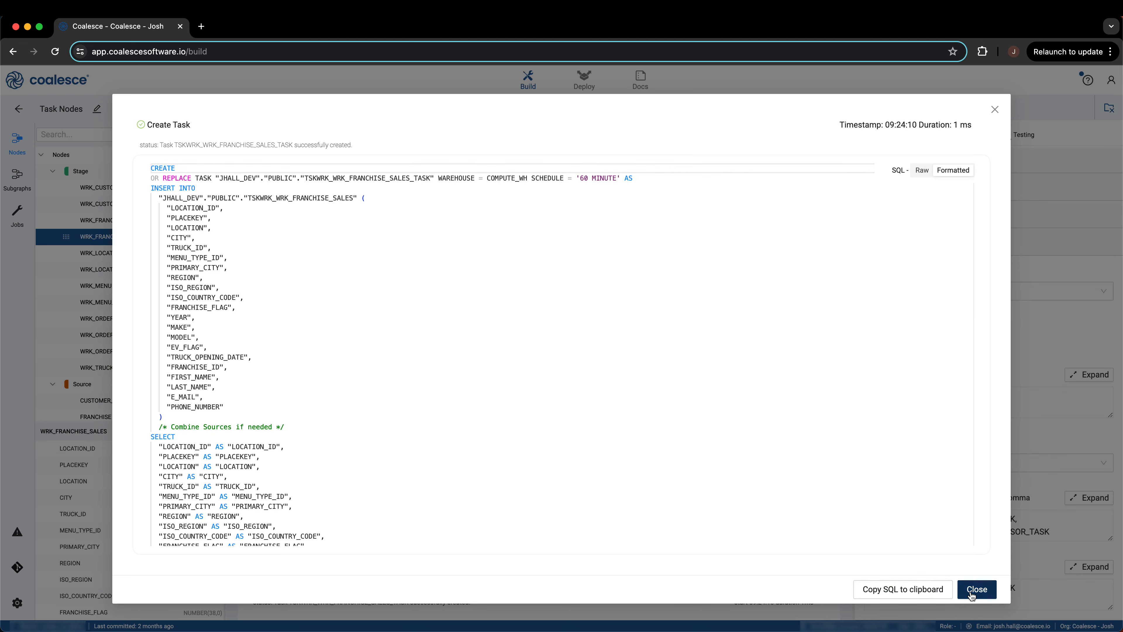